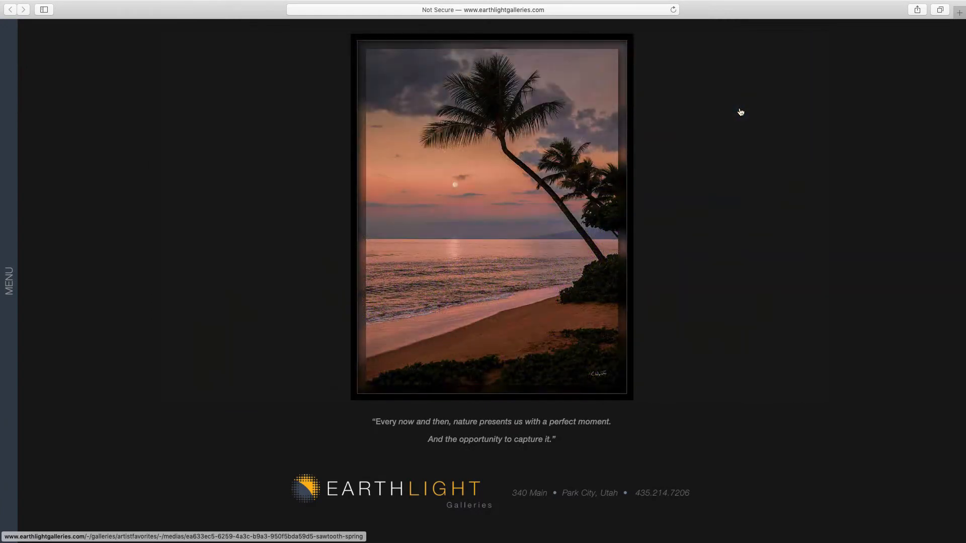
pyautogui.moveTo(709, 209)
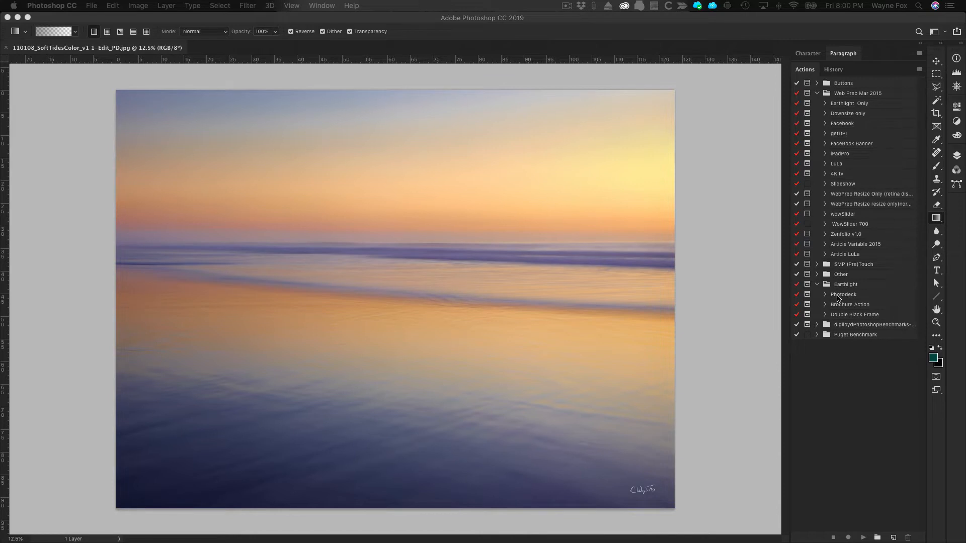
# Expand the Photodeck action in the Earthlight set and scroll through its recorded steps.
pyautogui.click(825, 294)
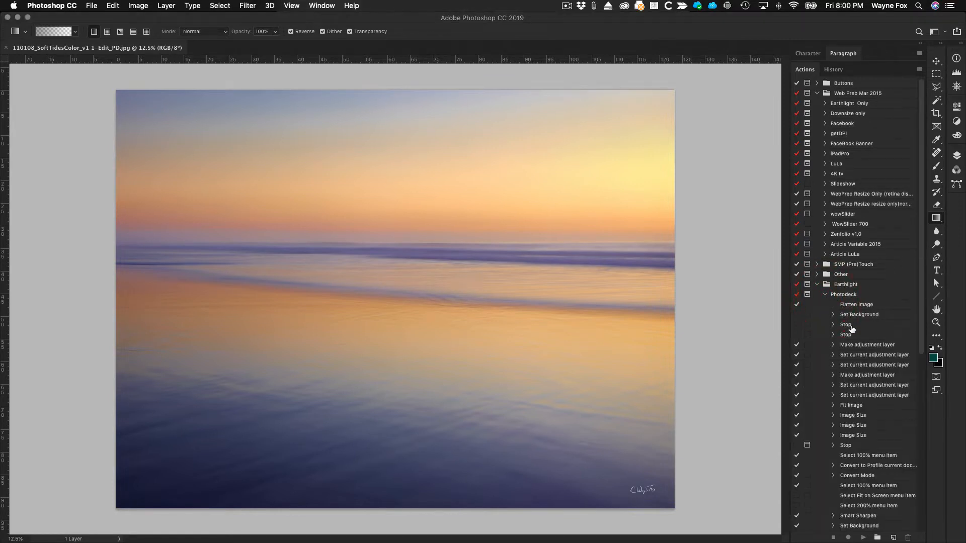
pyautogui.scroll(-3)
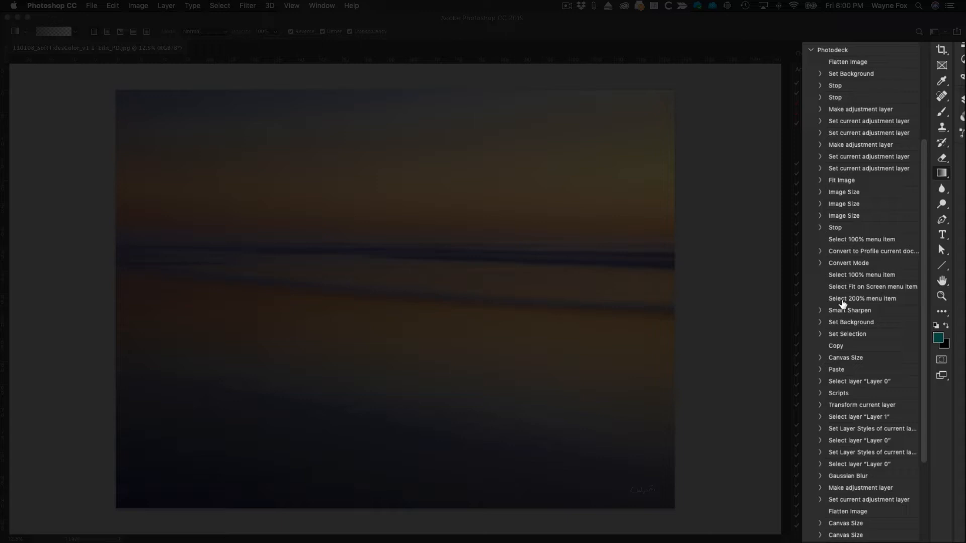
pyautogui.moveTo(826, 211)
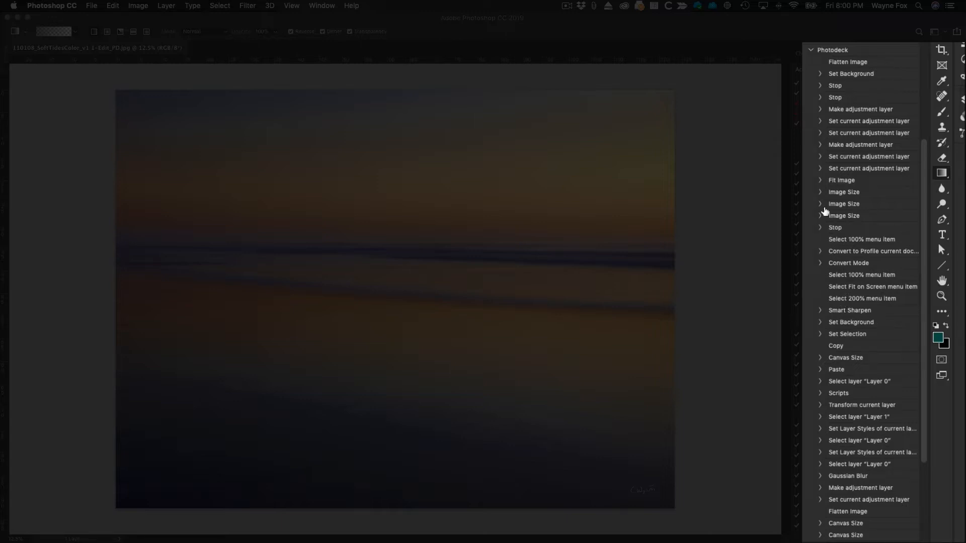
# Peek at the Image Size step's settings, then scroll down to the Save step (JPEG, quality 10).
pyautogui.click(819, 192)
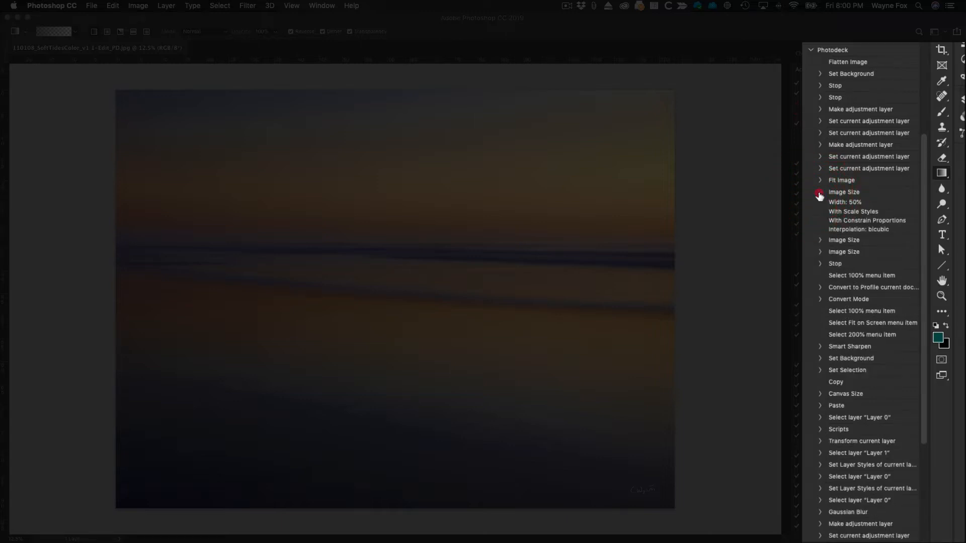
pyautogui.click(819, 191)
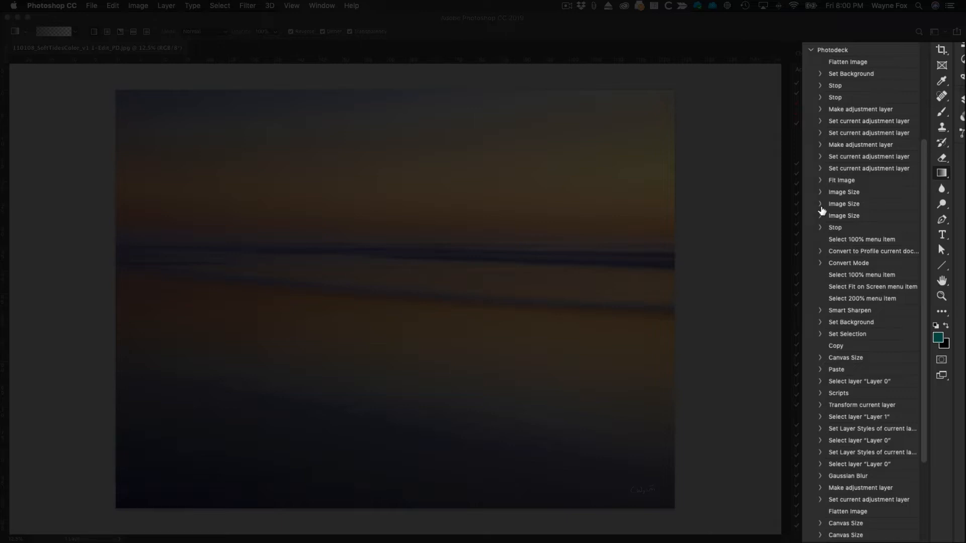
pyautogui.scroll(-3)
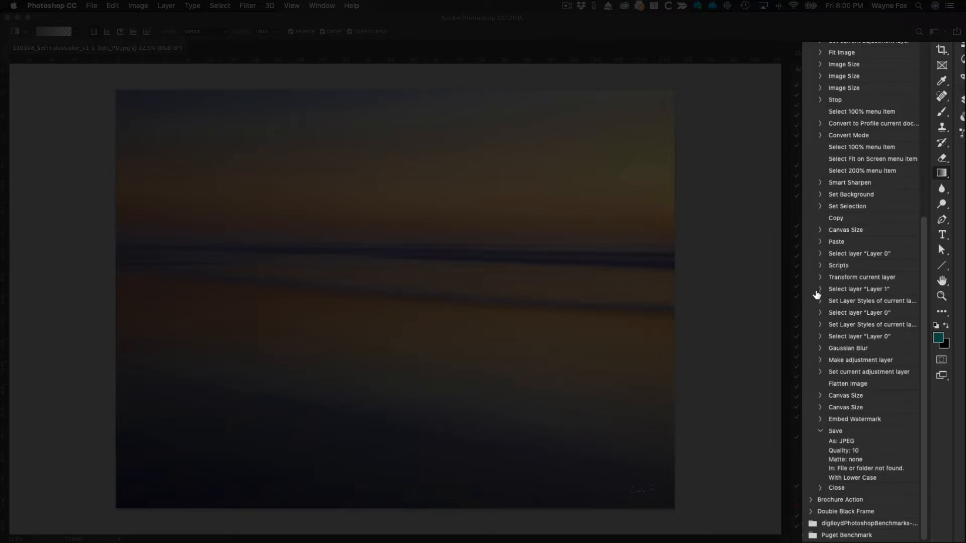
pyautogui.moveTo(828, 403)
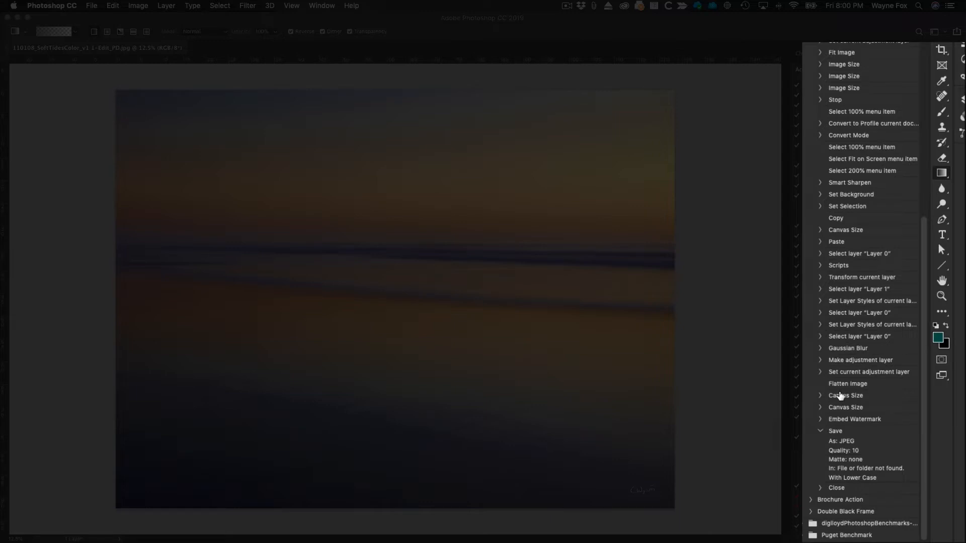
pyautogui.moveTo(797, 463)
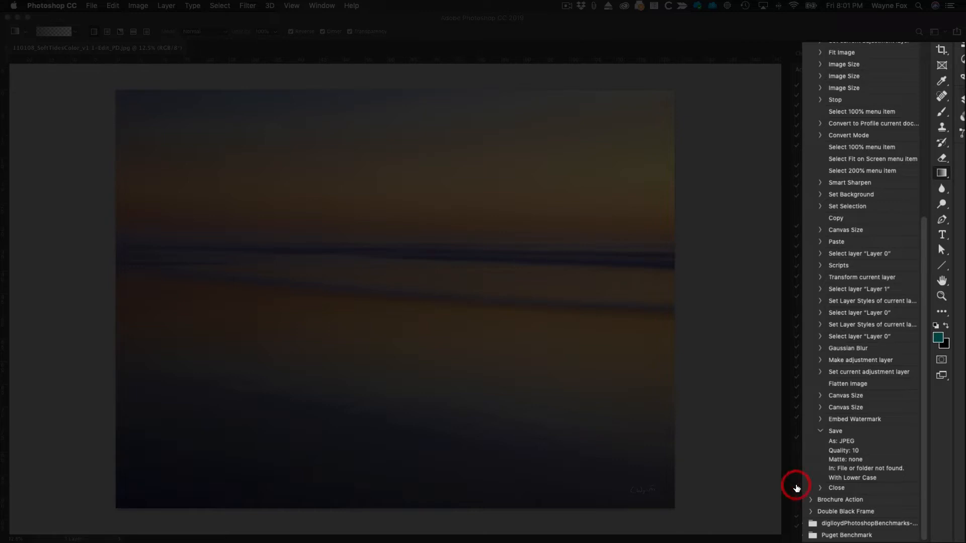
pyautogui.moveTo(795, 441)
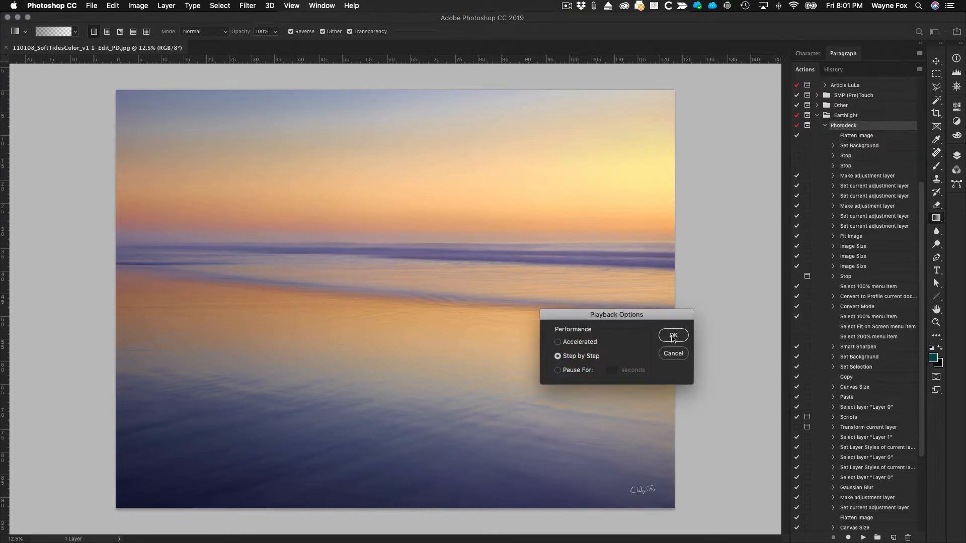
# Confirm step-by-step playback so the Photodeck action runs one step at a time.
pyautogui.click(674, 335)
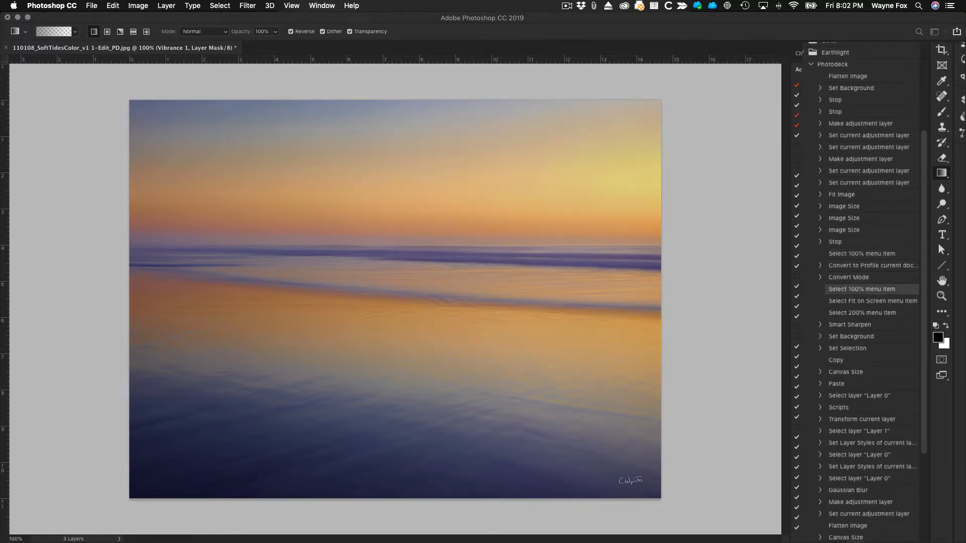
# Advance the action through copy, canvas enlarge, paste, stretch and the blurred dark frame with flatten.
pyautogui.click(851, 336)
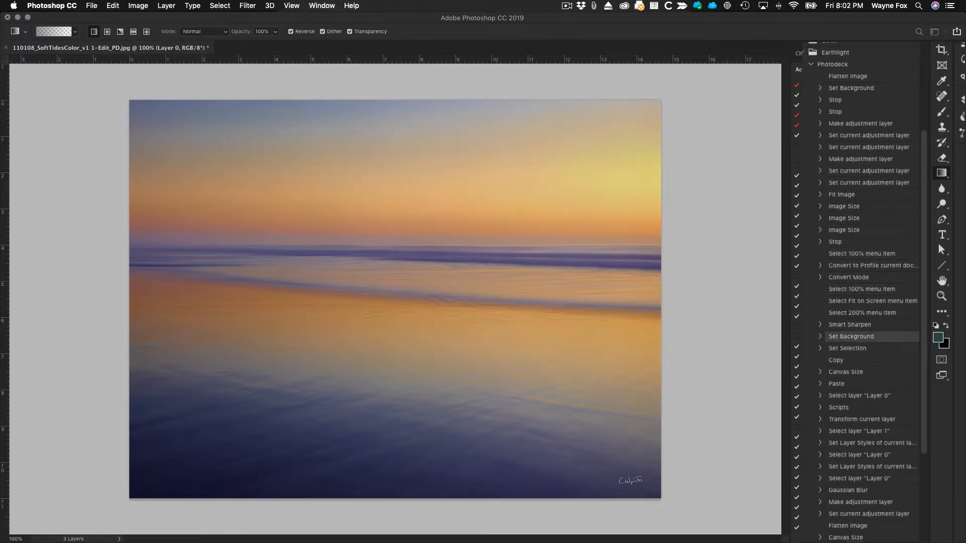
pyautogui.click(848, 349)
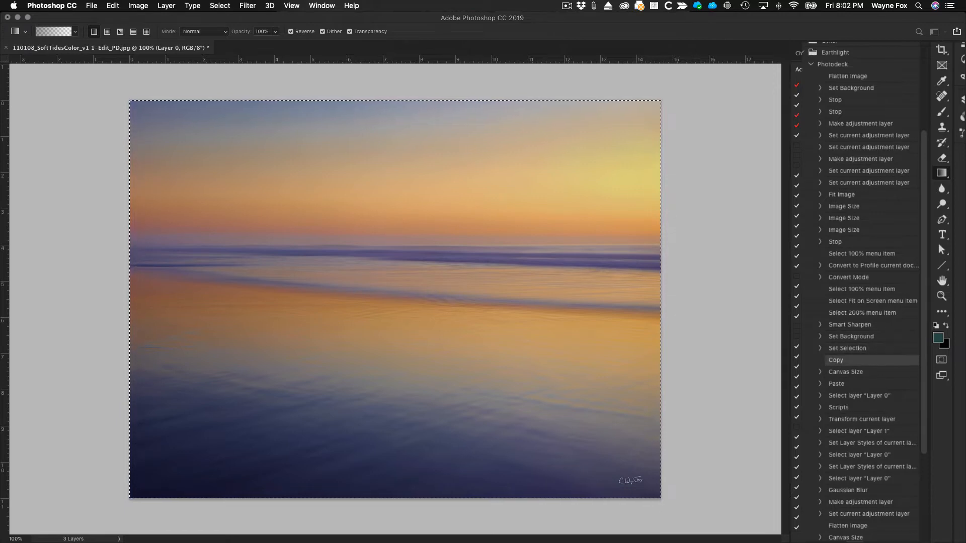
pyautogui.click(837, 383)
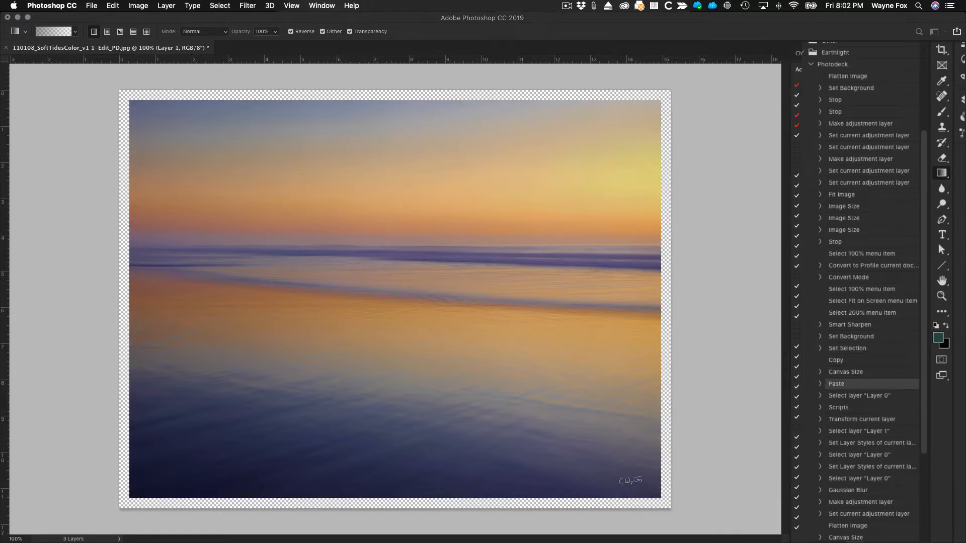
pyautogui.click(859, 394)
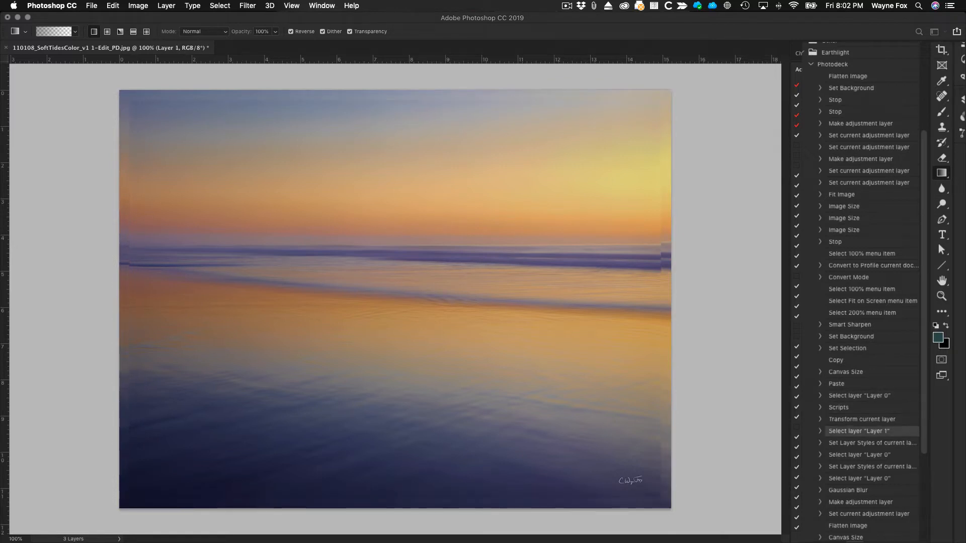
pyautogui.click(858, 454)
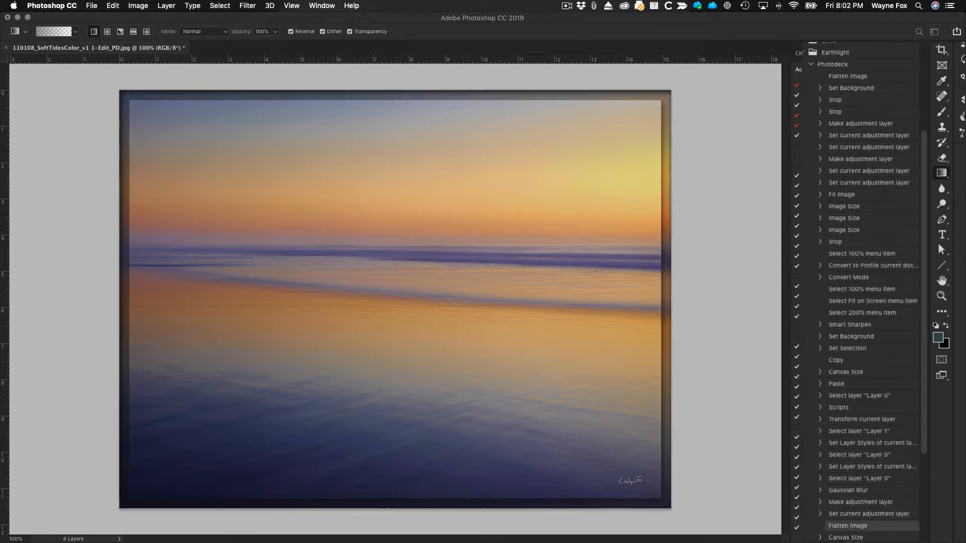
pyautogui.scroll(-3)
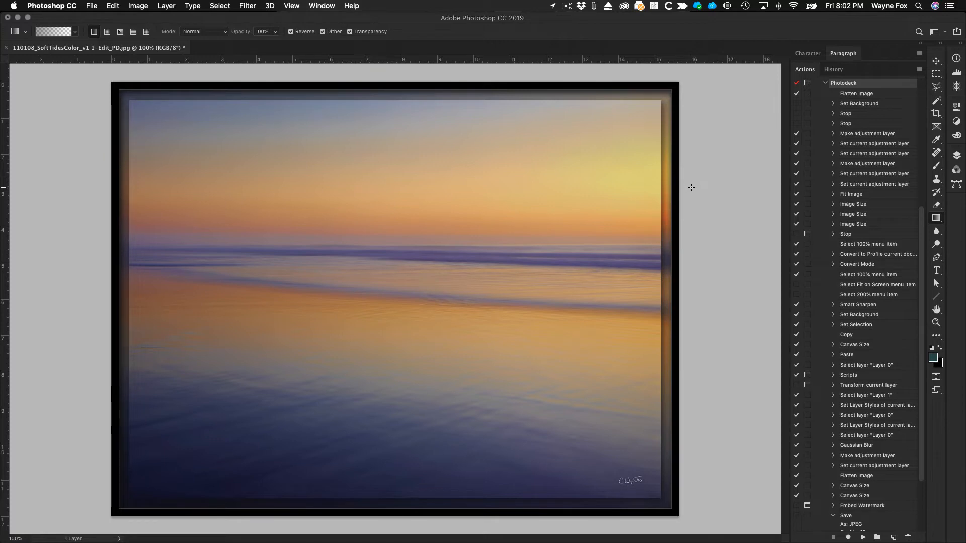
pyautogui.moveTo(833, 231)
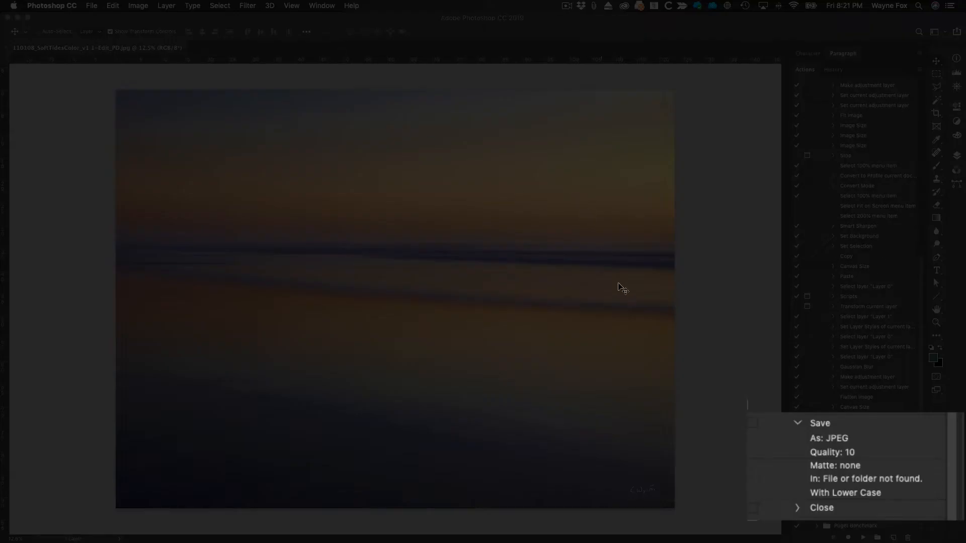
pyautogui.moveTo(838, 344)
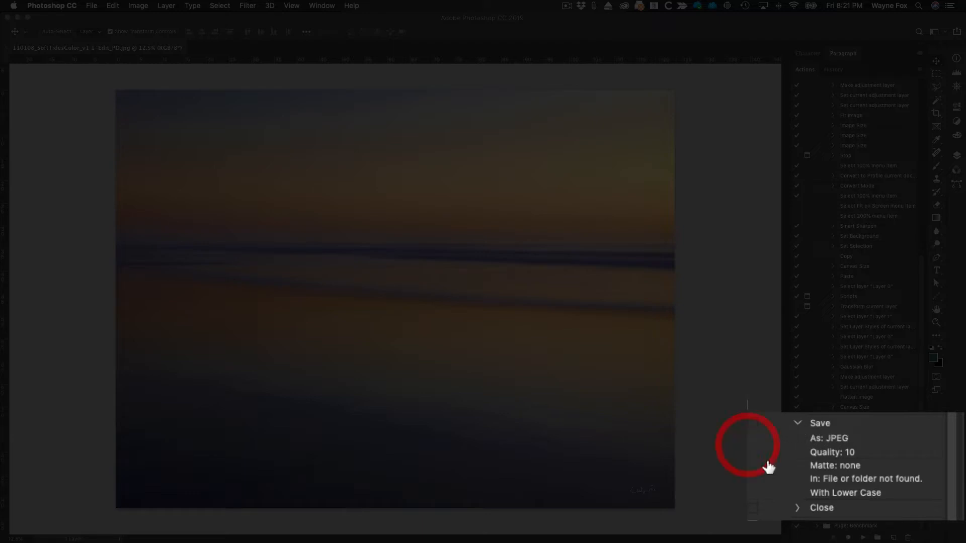
pyautogui.moveTo(838, 461)
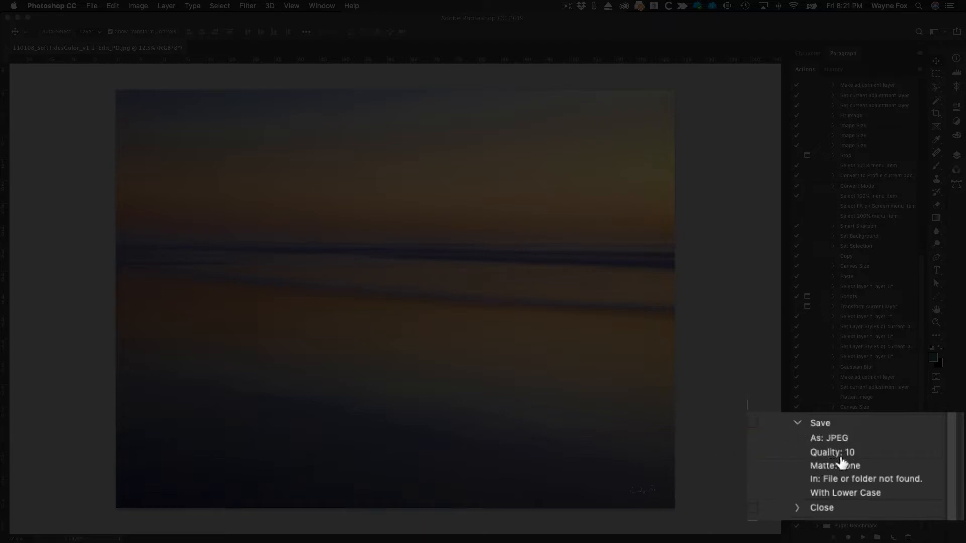
pyautogui.moveTo(843, 484)
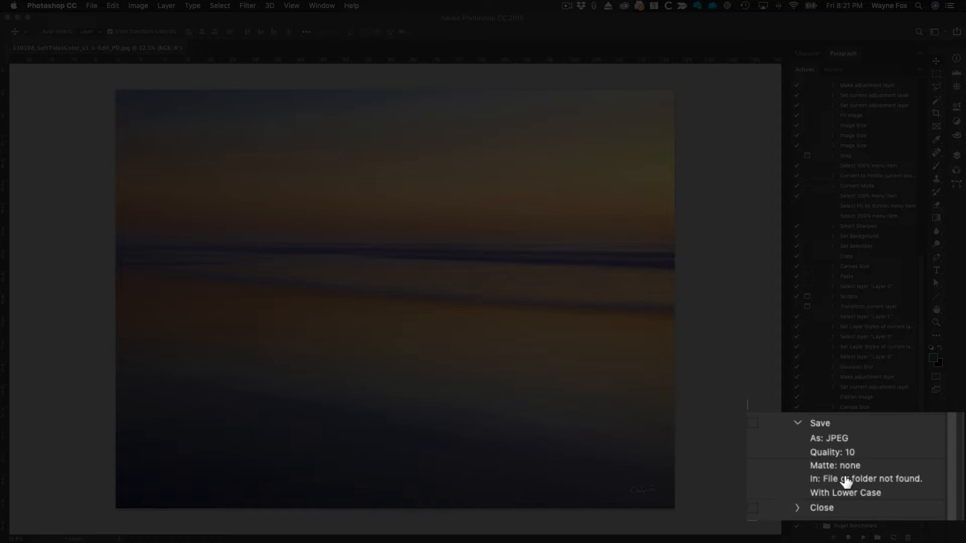
pyautogui.moveTo(898, 481)
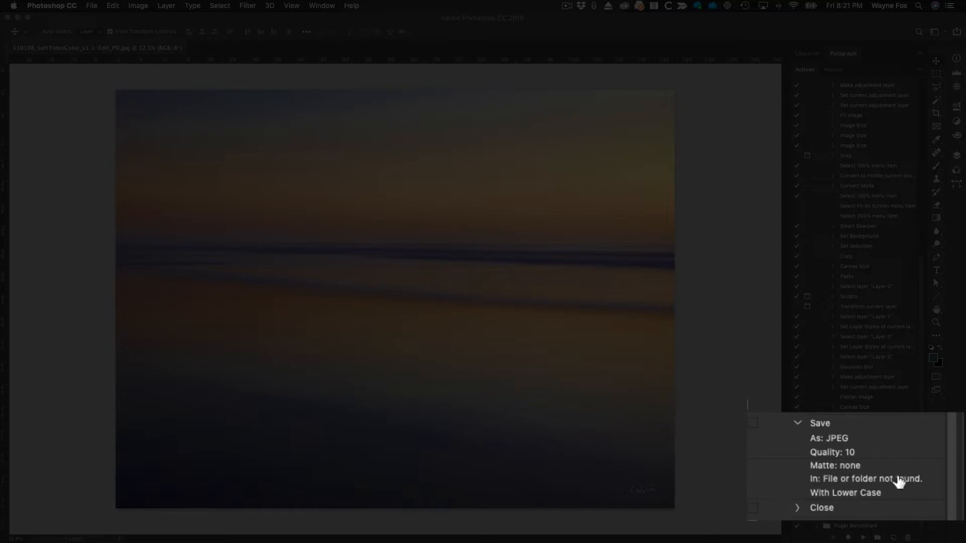
pyautogui.moveTo(842, 488)
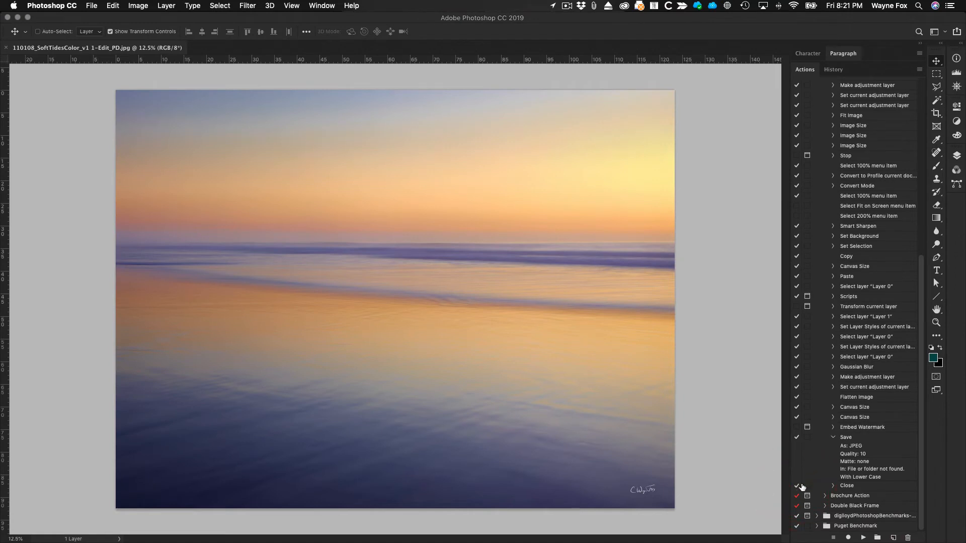
pyautogui.moveTo(798, 487)
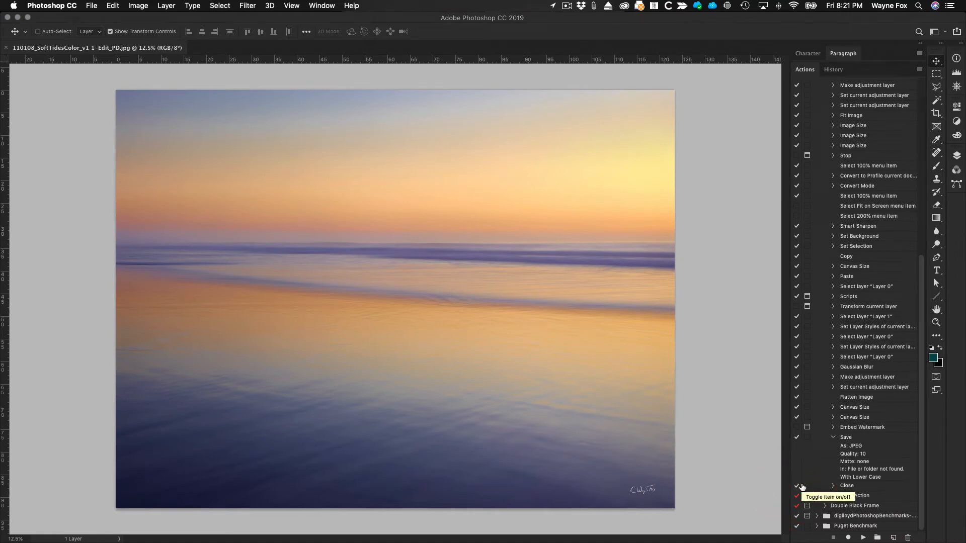
pyautogui.moveTo(723, 326)
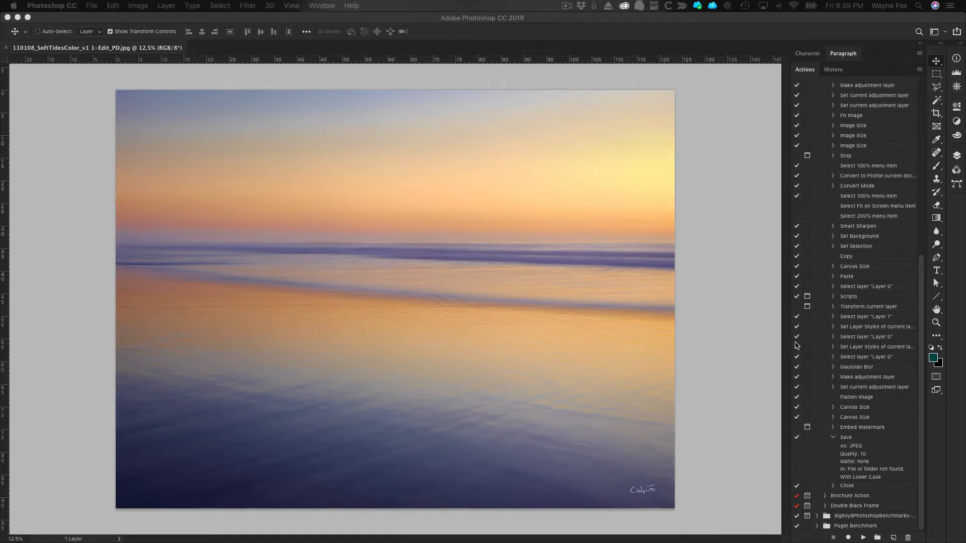
pyautogui.moveTo(819, 363)
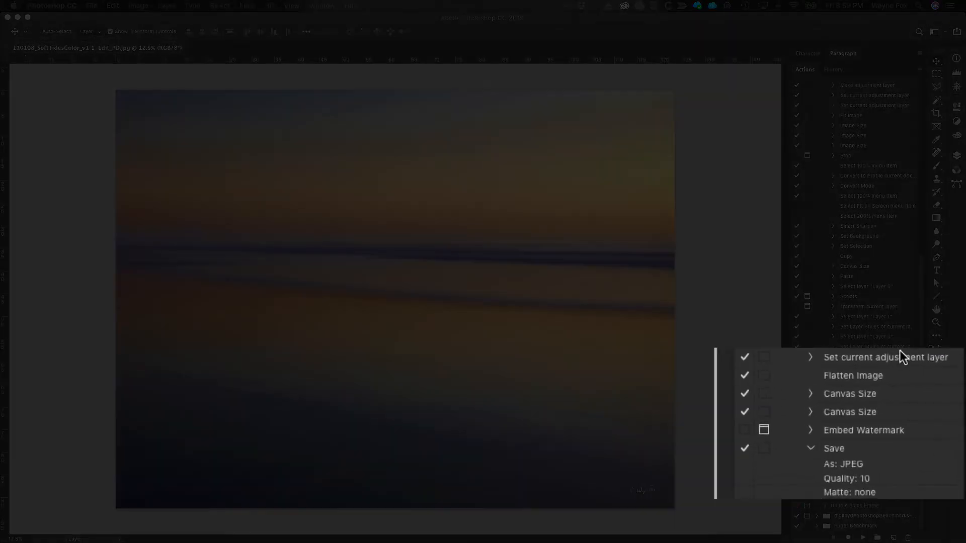
pyautogui.moveTo(813, 364)
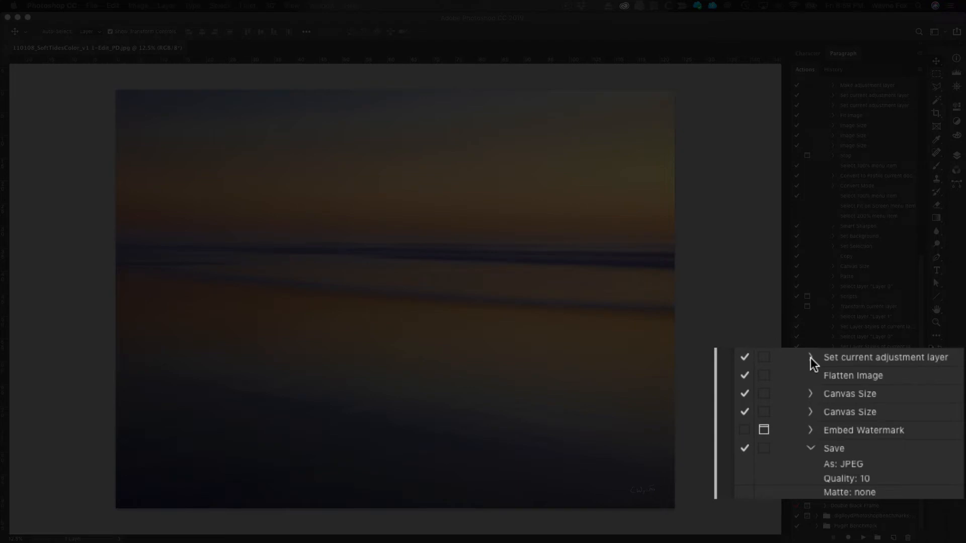
pyautogui.moveTo(764, 360)
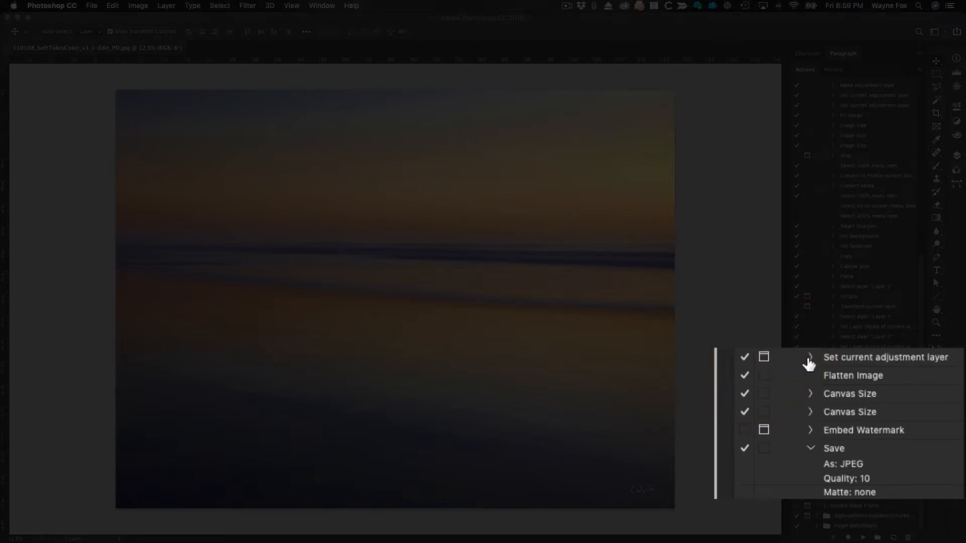
# Expand the brightness/contrast step (Brightness -64) and turn off its modal dialog toggle.
pyautogui.click(811, 359)
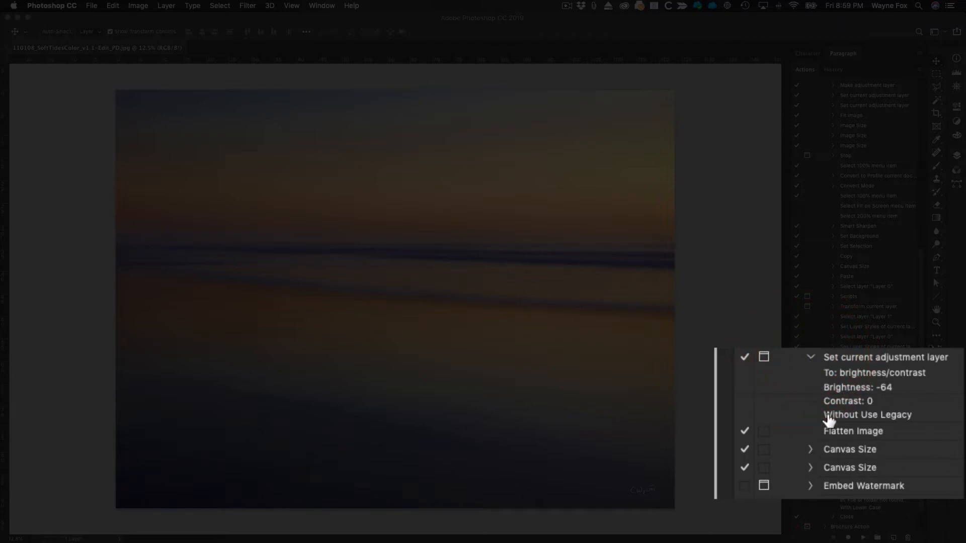
pyautogui.moveTo(766, 367)
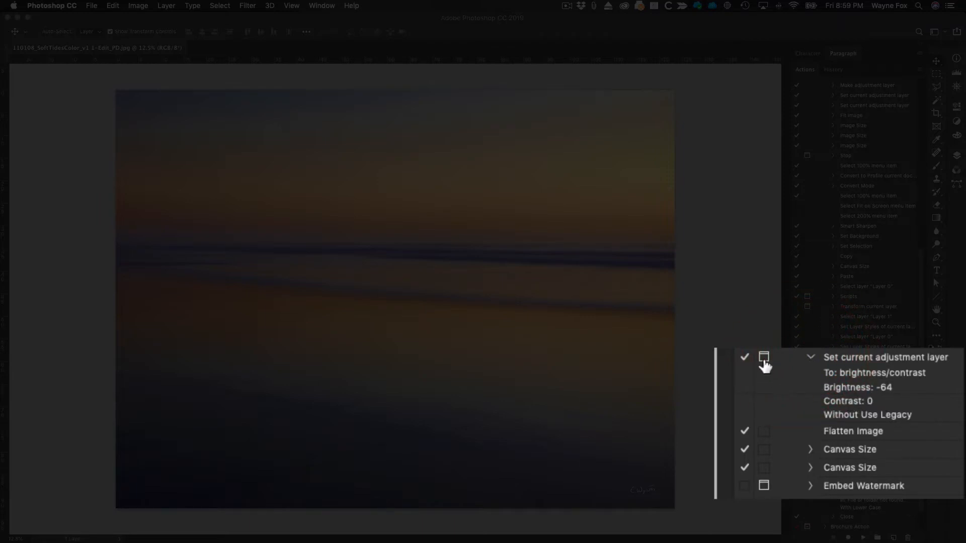
pyautogui.moveTo(764, 357)
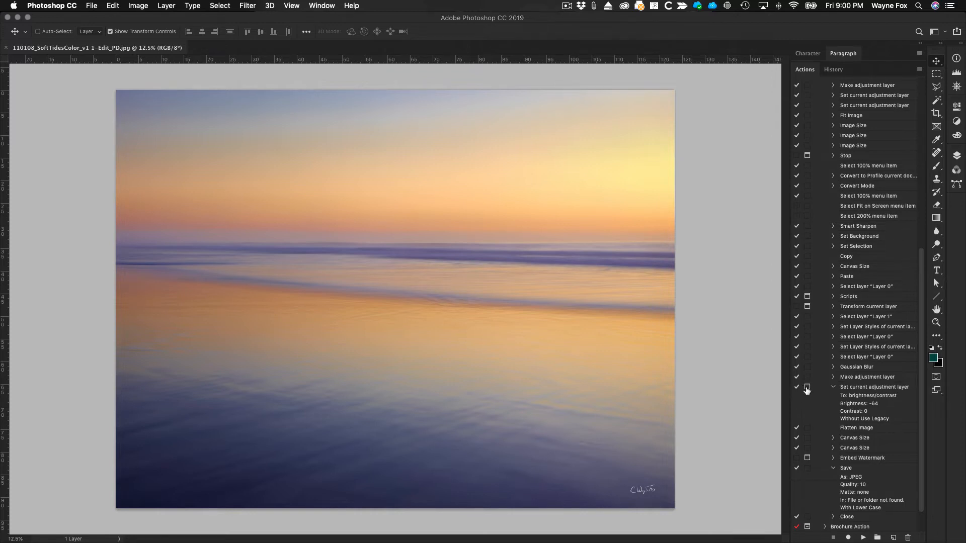
pyautogui.click(807, 390)
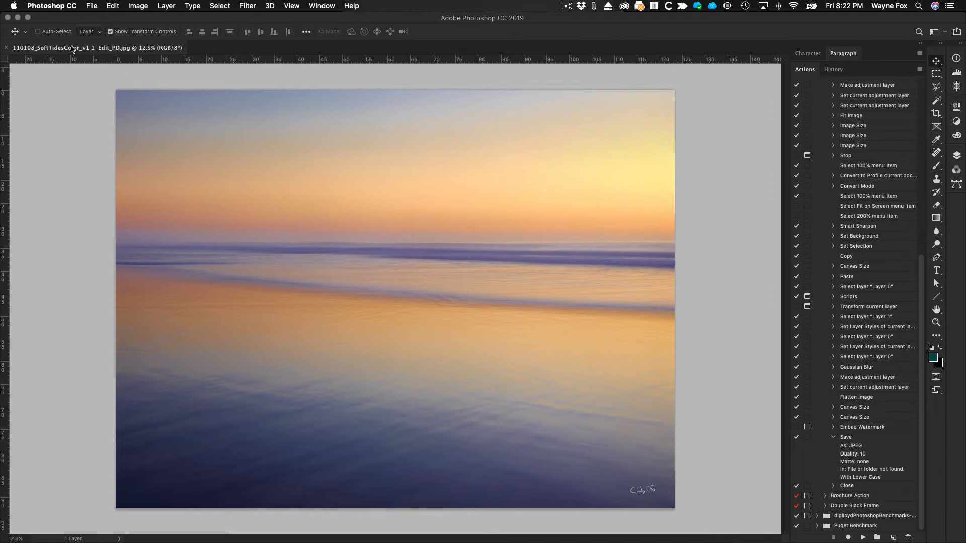
# Start Create Droplet from File > Automate, set to play Photodeck from Earthlight.
pyautogui.click(92, 6)
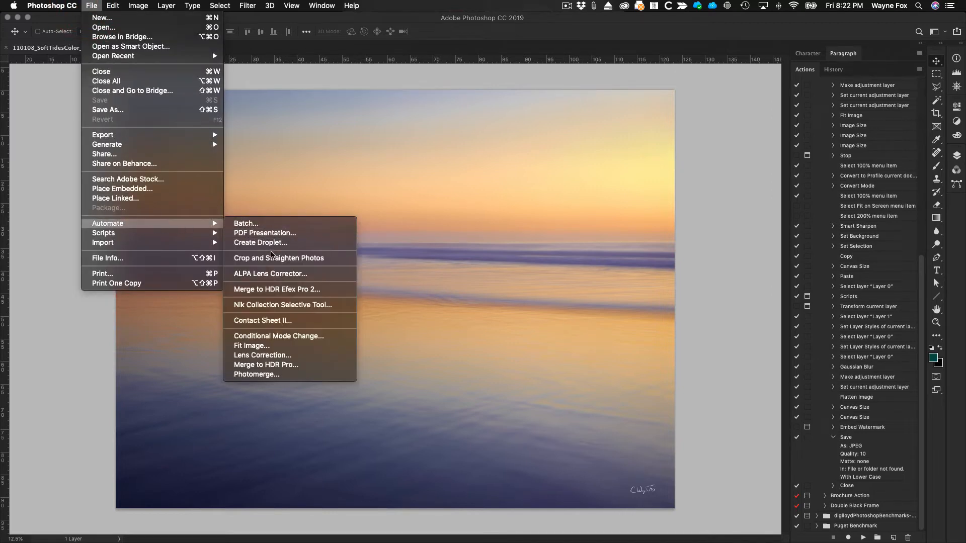
pyautogui.click(260, 243)
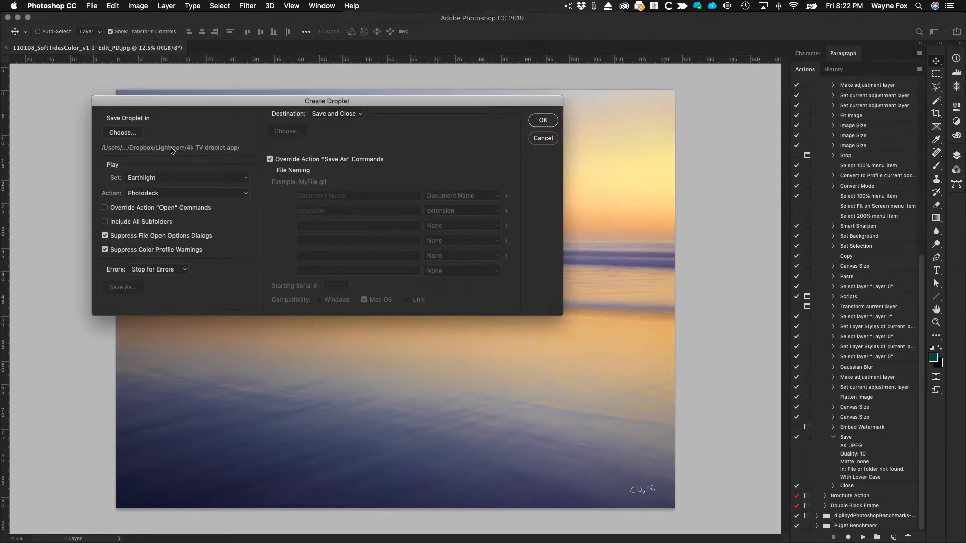
# Target the Photoshop droplets folder in Dropbox and name the droplet PhotodeckTest.app.
pyautogui.click(122, 132)
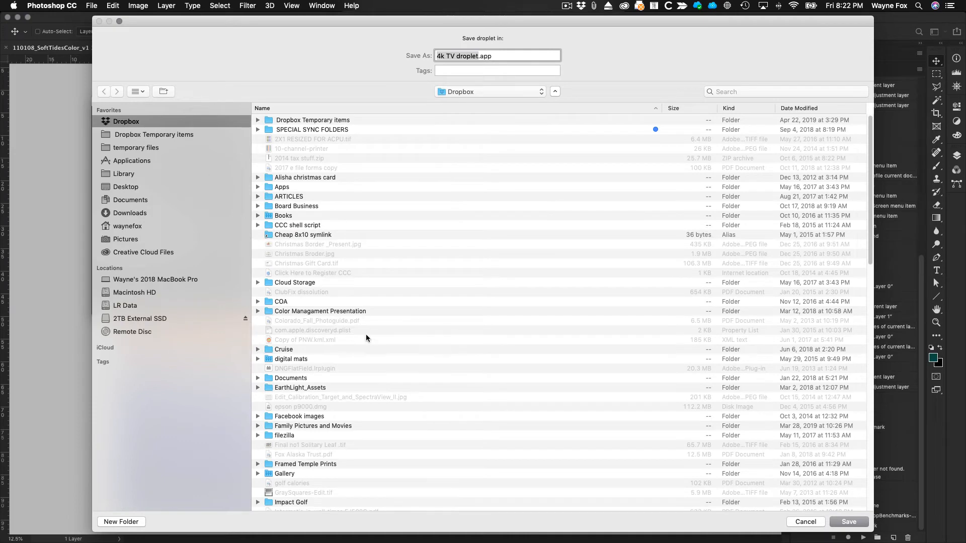
pyautogui.scroll(-3)
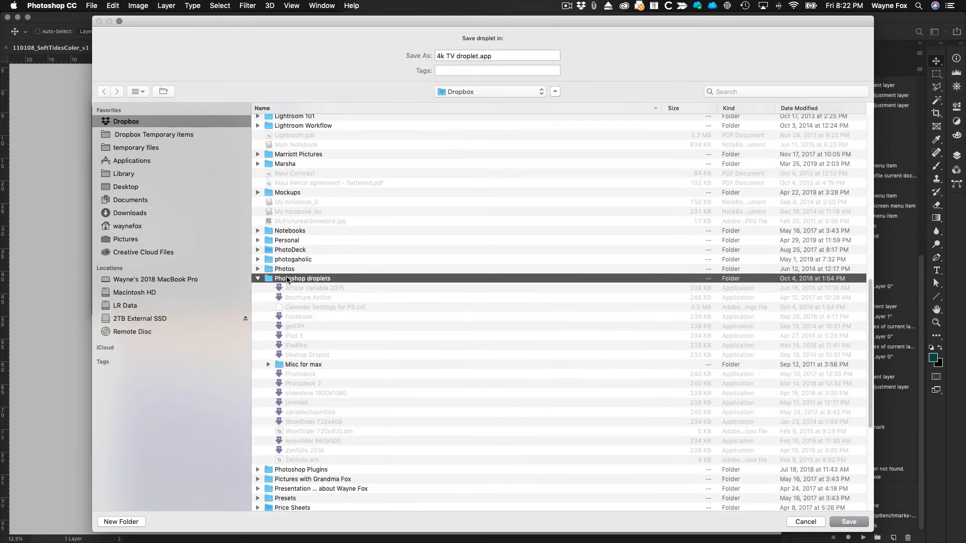
pyautogui.doubleClick(302, 278)
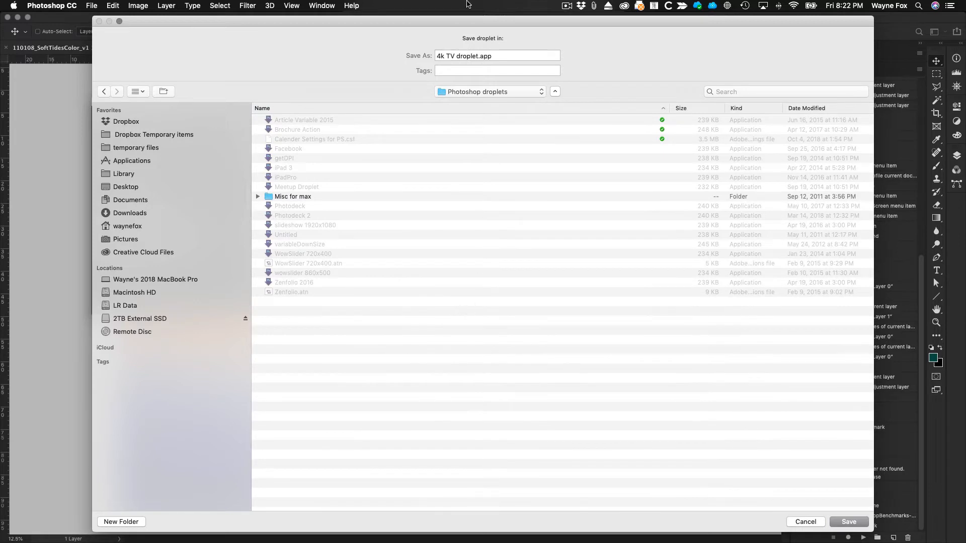
pyautogui.moveTo(477, 69)
pyautogui.write('Photode')
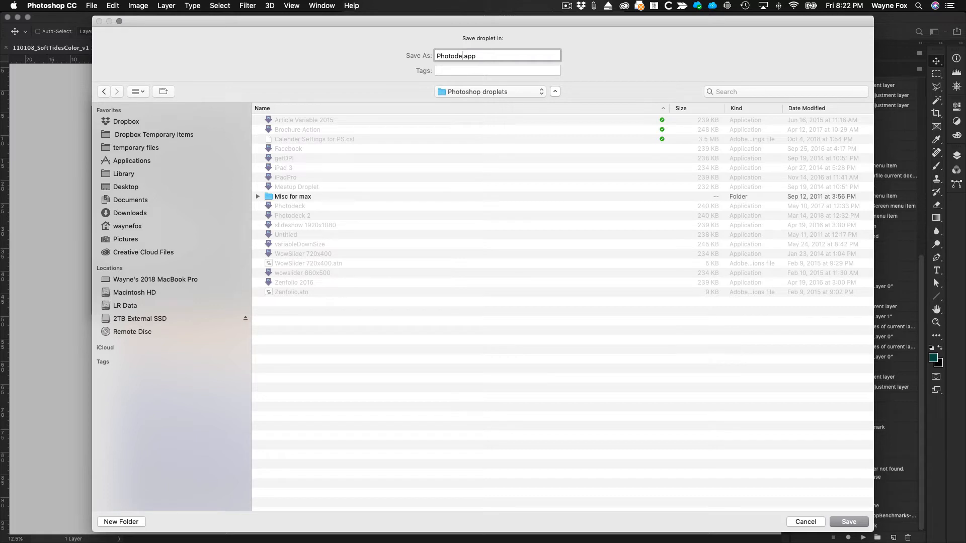
pyautogui.write('Test')
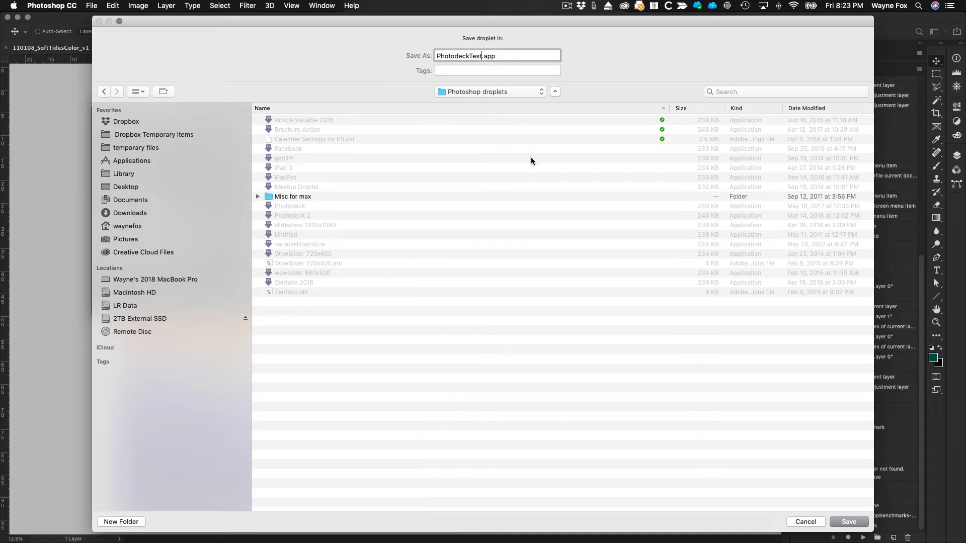
pyautogui.moveTo(653, 451)
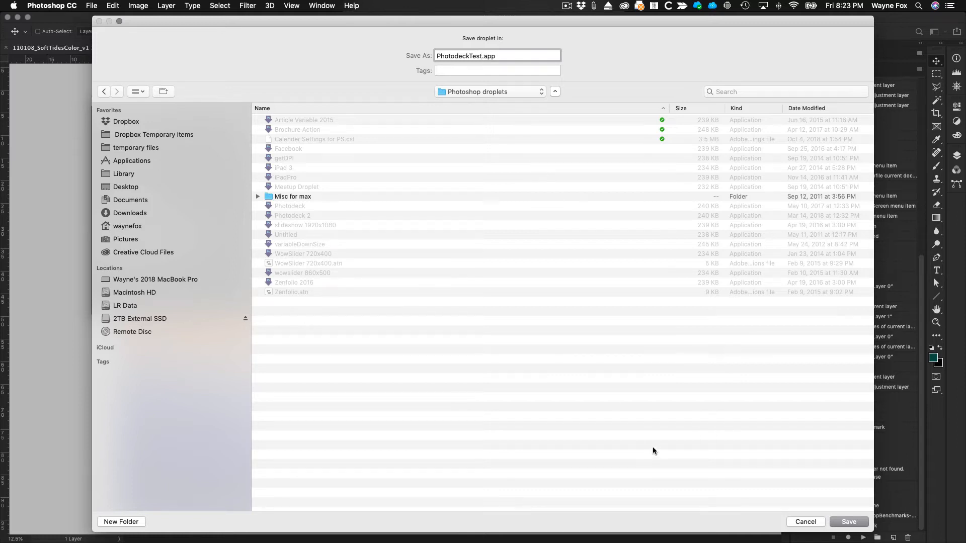
# Save the droplet location as Photoshop droplets/PhotodeckTest.app.
pyautogui.click(848, 523)
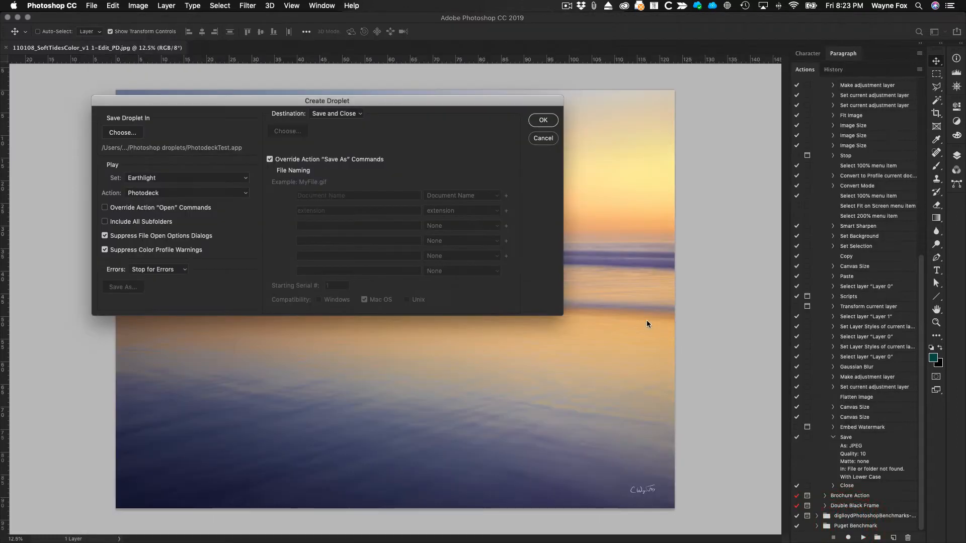
pyautogui.moveTo(160, 188)
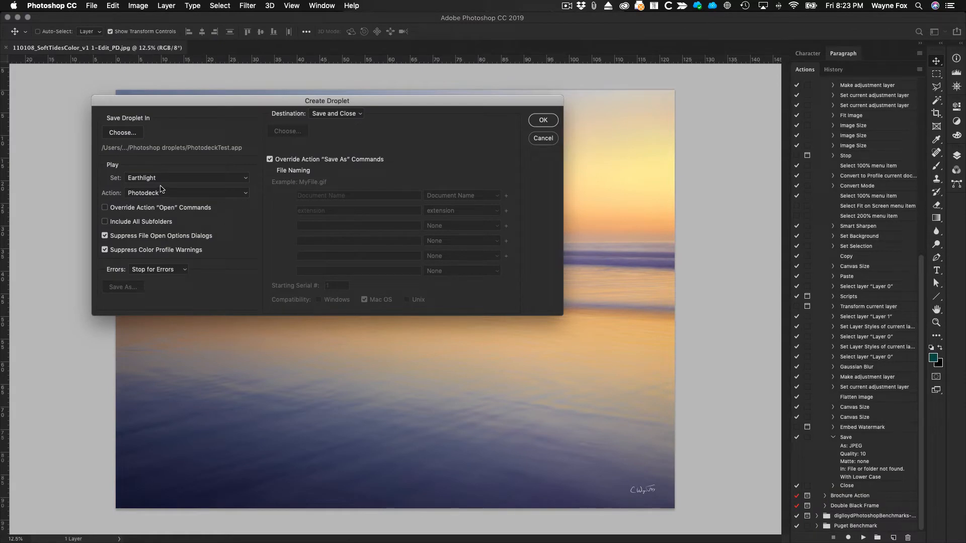
pyautogui.moveTo(166, 194)
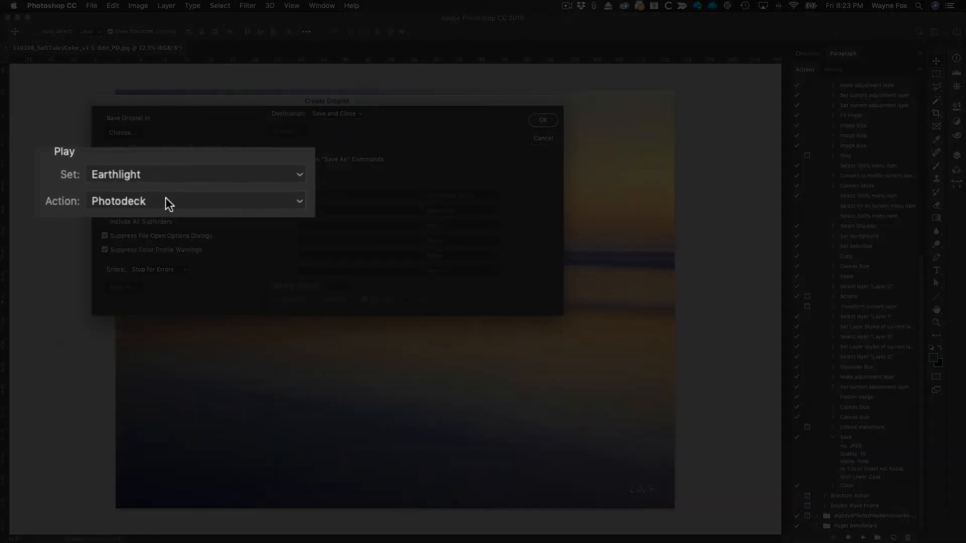
pyautogui.moveTo(180, 206)
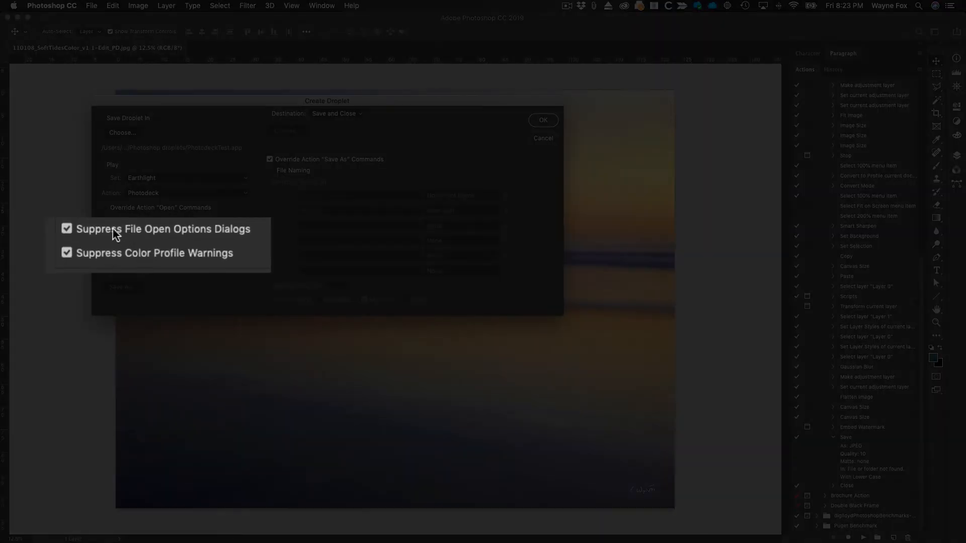
pyautogui.moveTo(145, 231)
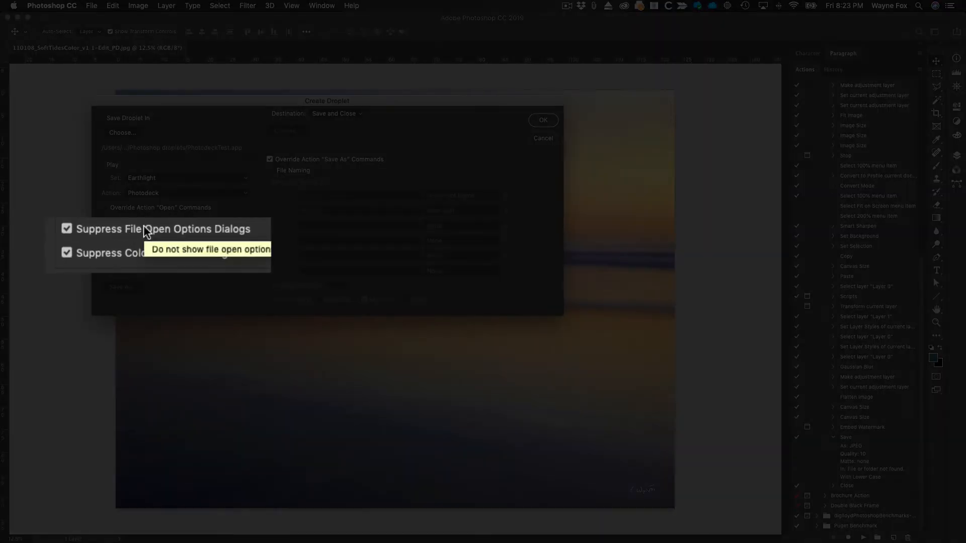
pyautogui.moveTo(244, 295)
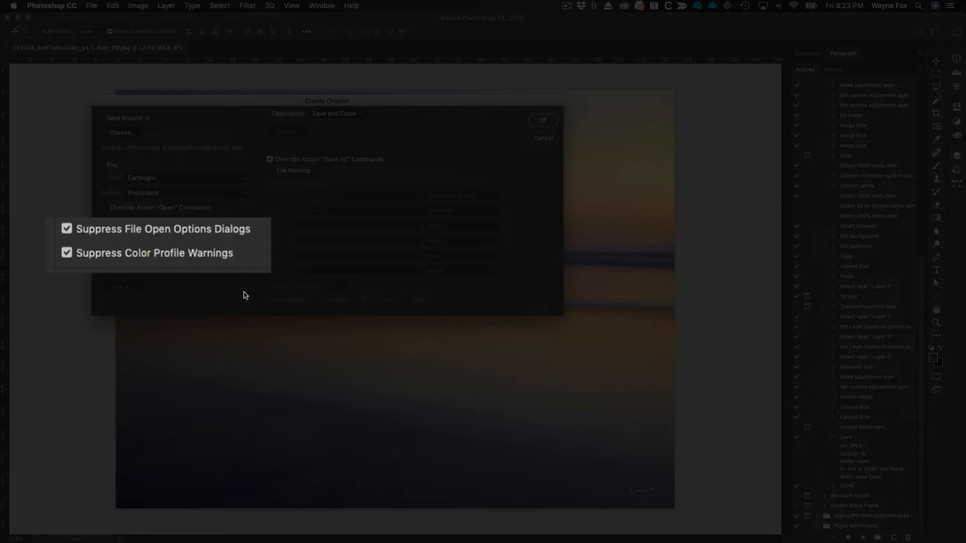
pyautogui.moveTo(142, 273)
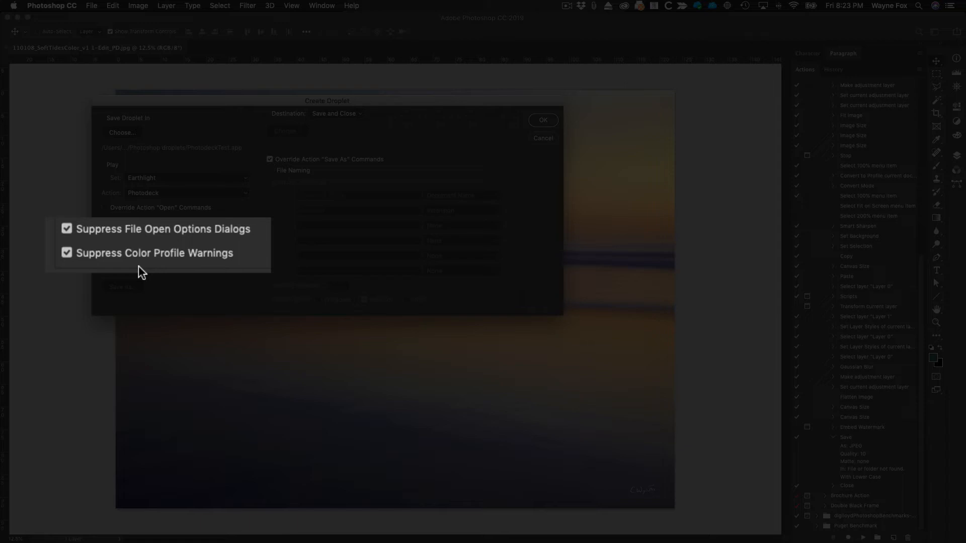
pyautogui.moveTo(130, 269)
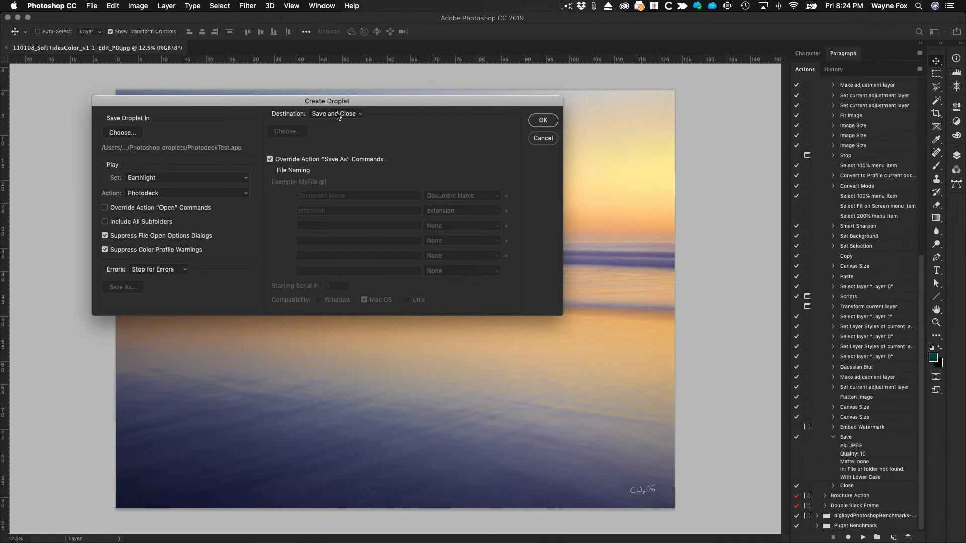
# Keep Destination as Save and Close and create the PhotodeckTest droplet.
pyautogui.click(336, 114)
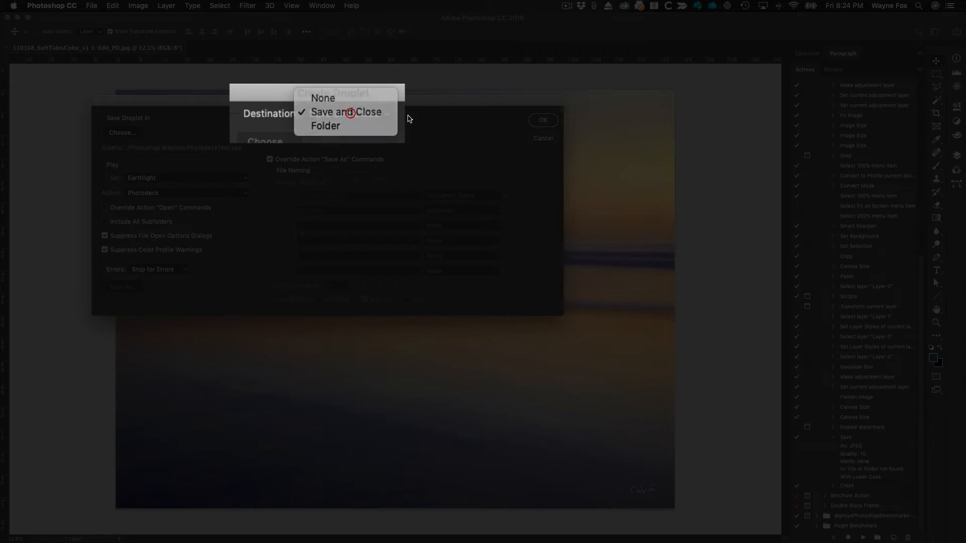
pyautogui.click(347, 111)
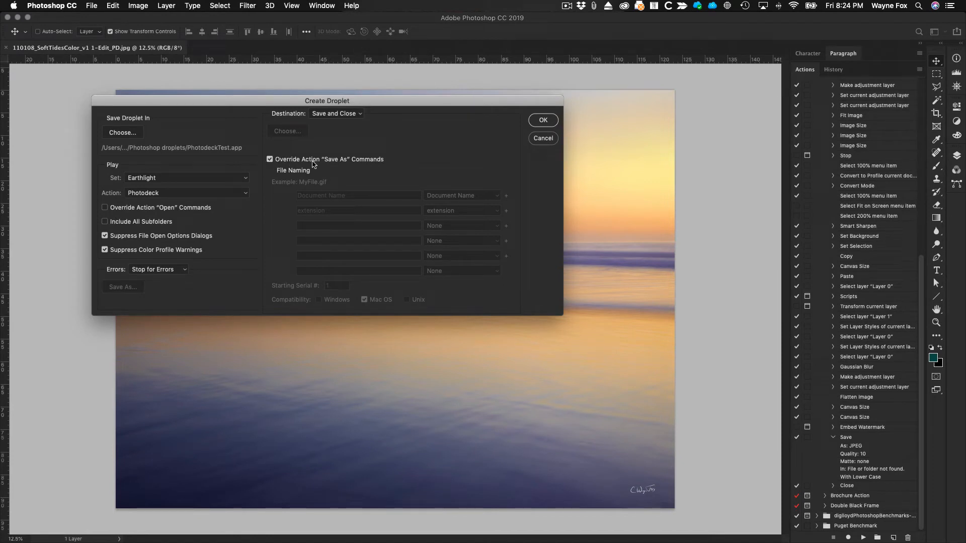
pyautogui.moveTo(342, 161)
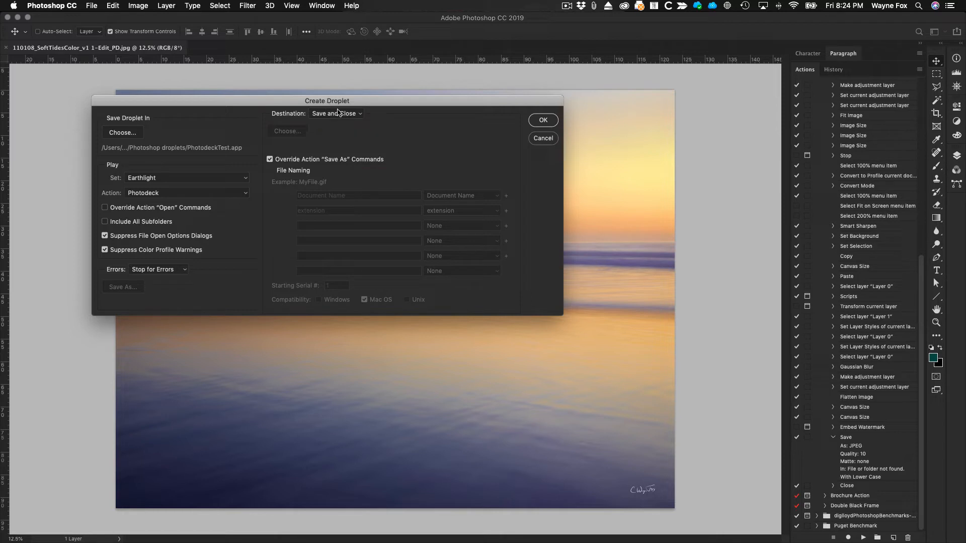
pyautogui.moveTo(333, 114)
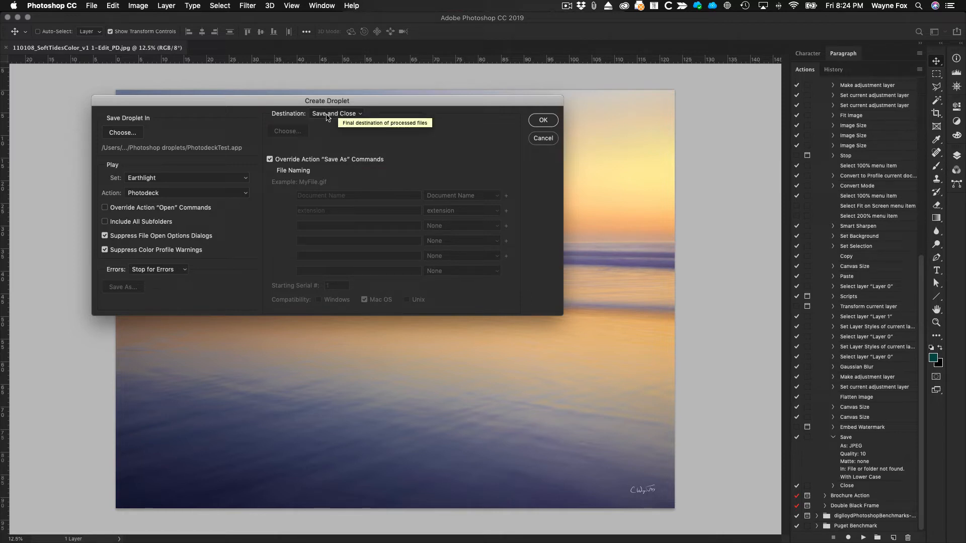
pyautogui.moveTo(330, 136)
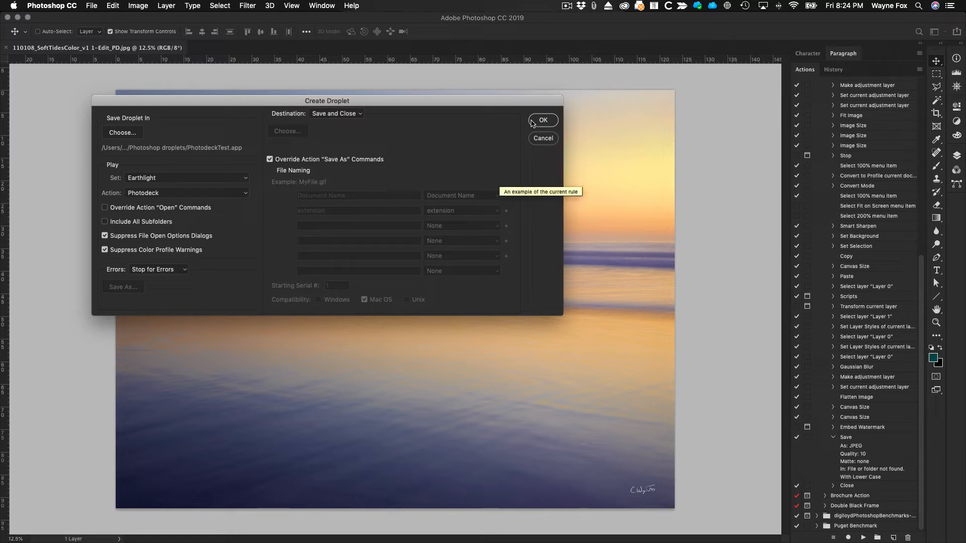
pyautogui.click(542, 120)
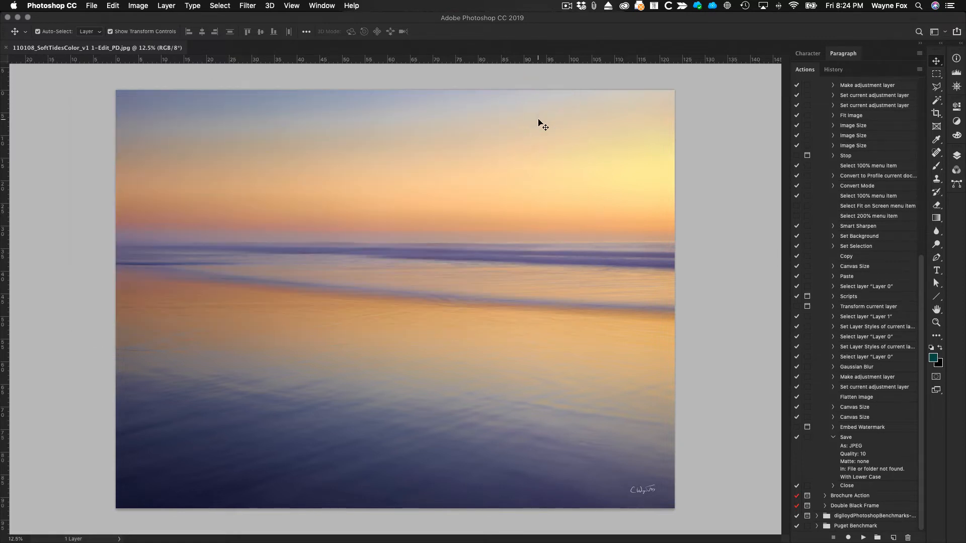
pyautogui.moveTo(550, 180)
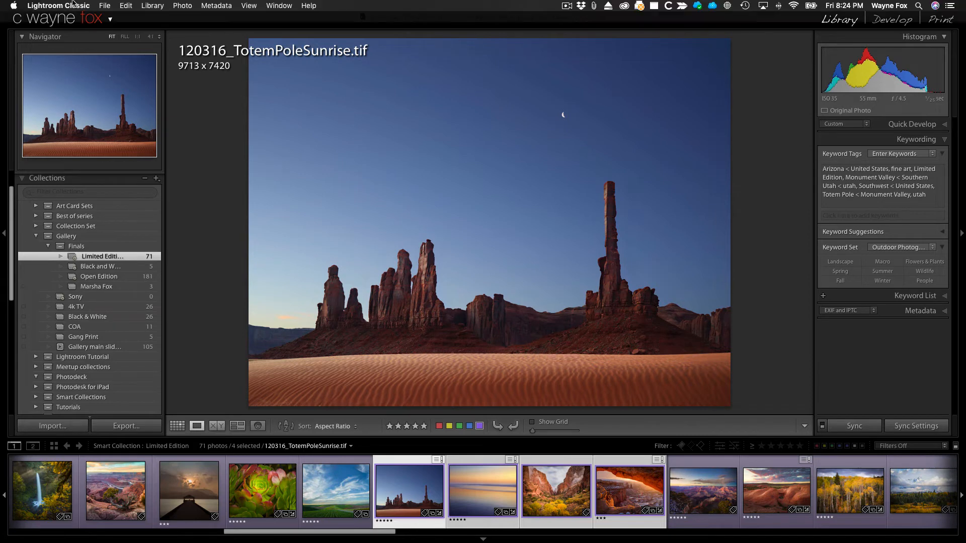
# Bring up Lightroom's Export dialog for the four selected photos.
pyautogui.click(104, 6)
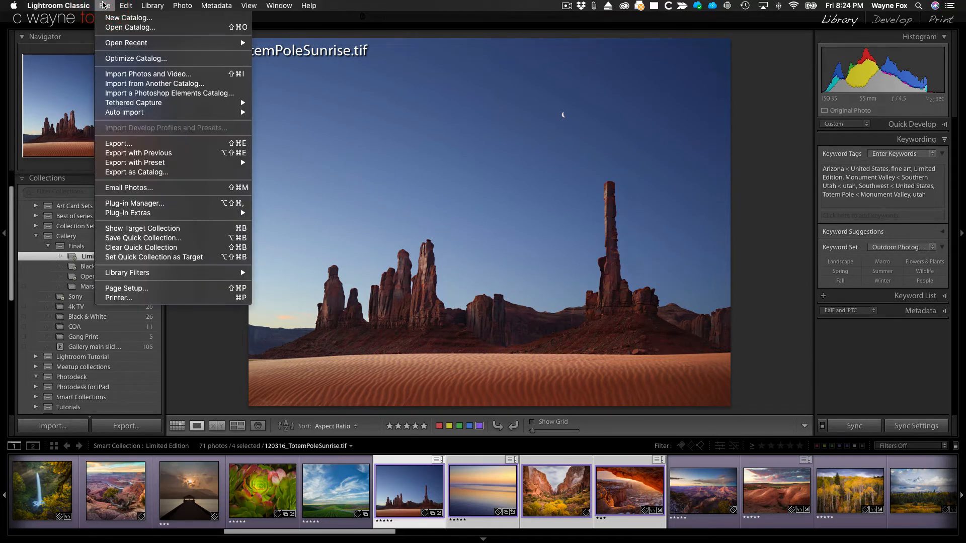
pyautogui.moveTo(119, 144)
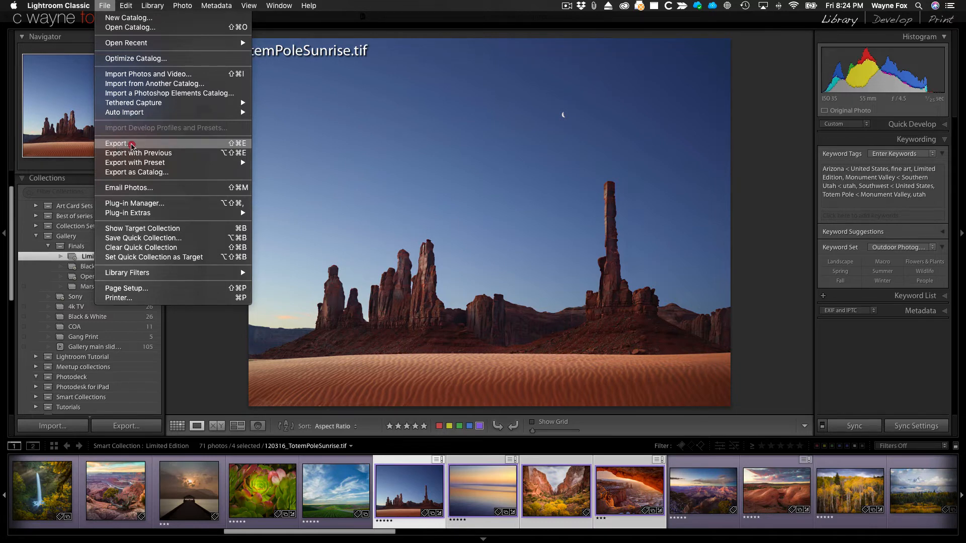
pyautogui.click(117, 143)
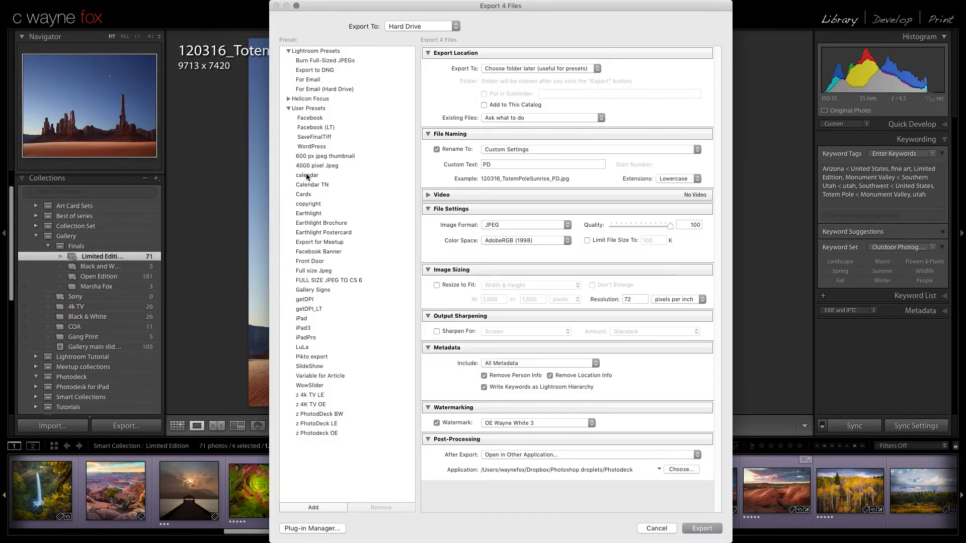
pyautogui.moveTo(321, 425)
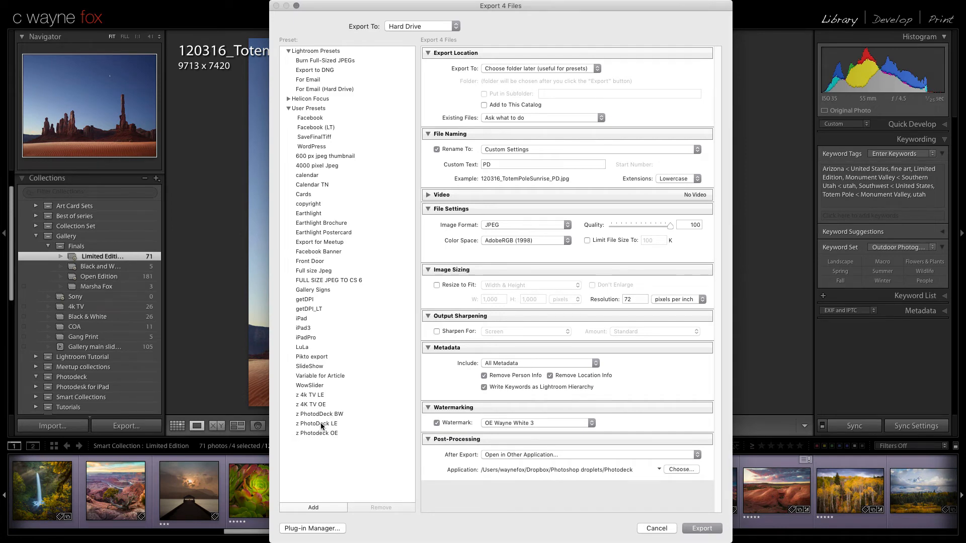
# Load the z PhotoDeck LE export preset: JPEG quality 100, AdobeRGB, watermark, Photodeck droplet.
pyautogui.click(317, 423)
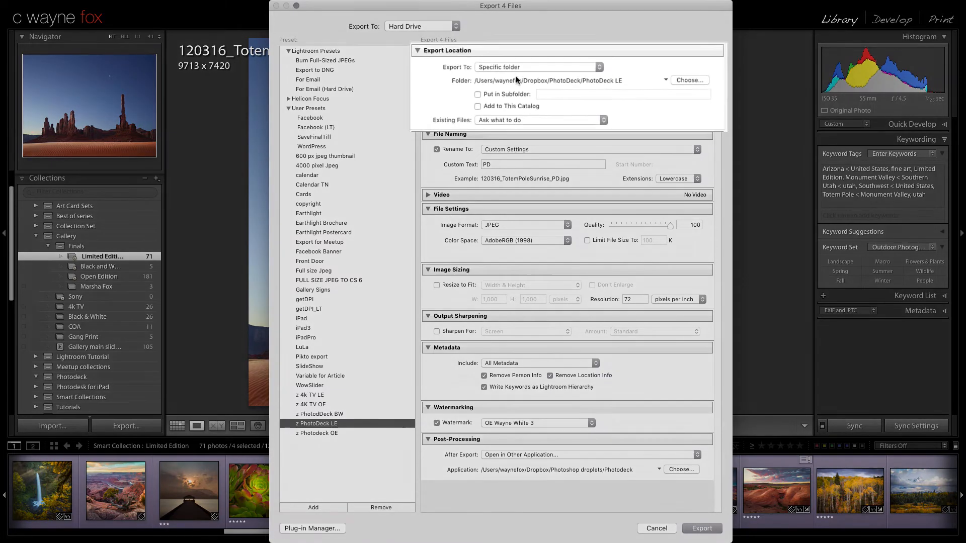
pyautogui.click(448, 50)
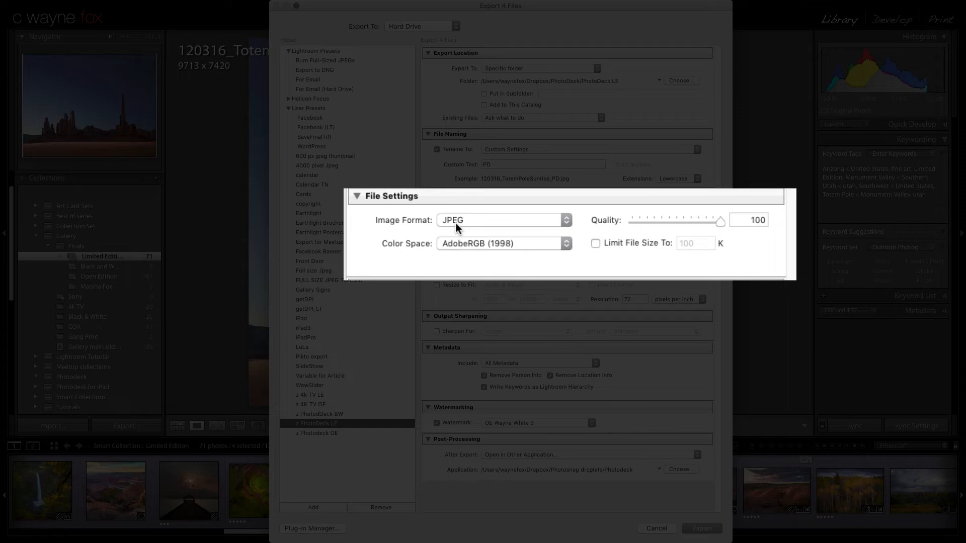
pyautogui.moveTo(713, 228)
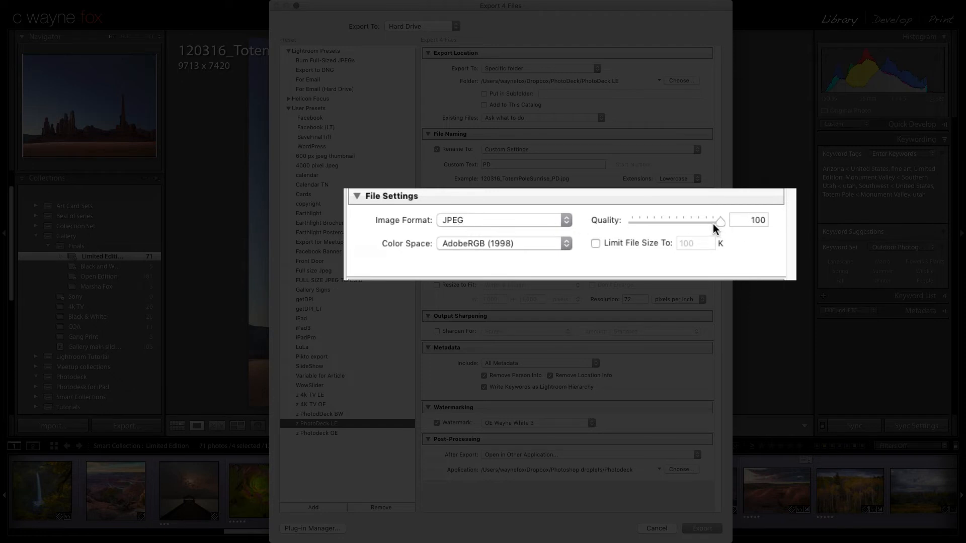
pyautogui.moveTo(721, 232)
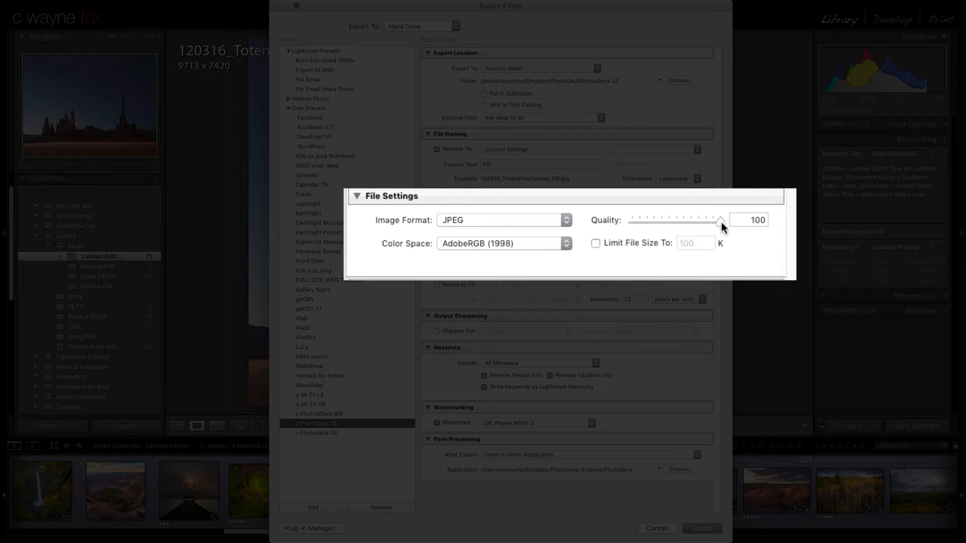
pyautogui.moveTo(648, 235)
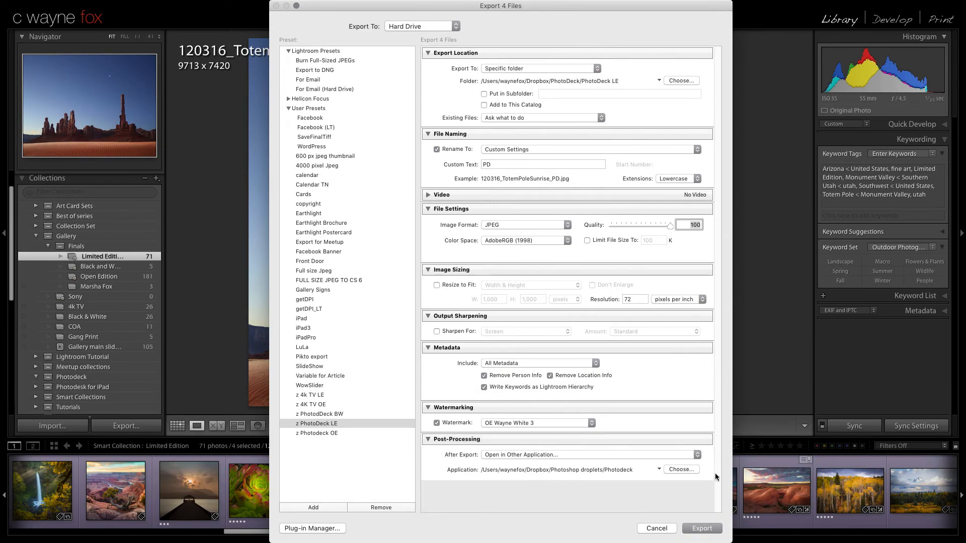
# Choose the PhotodeckTest droplet from the Photoshop droplets folder as the post-export application.
pyautogui.click(681, 470)
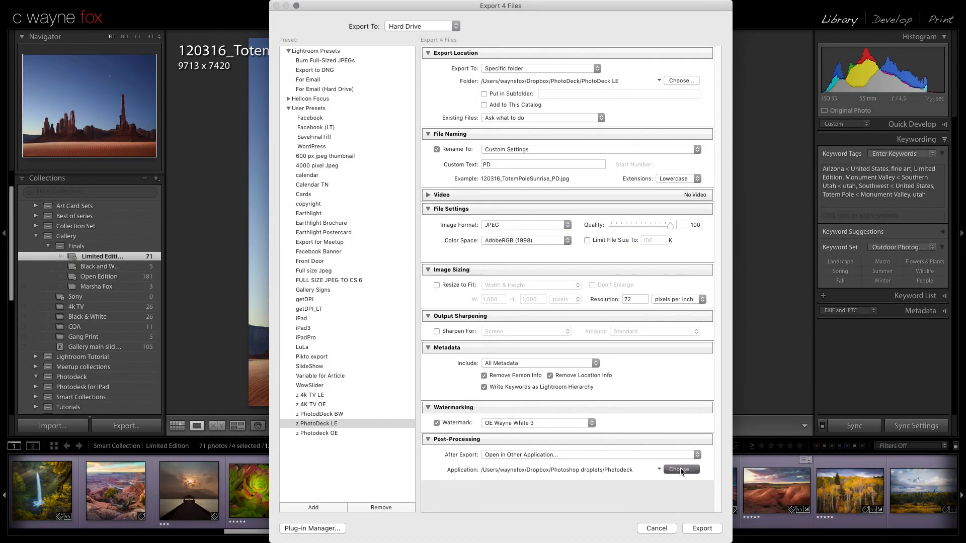
pyautogui.click(681, 470)
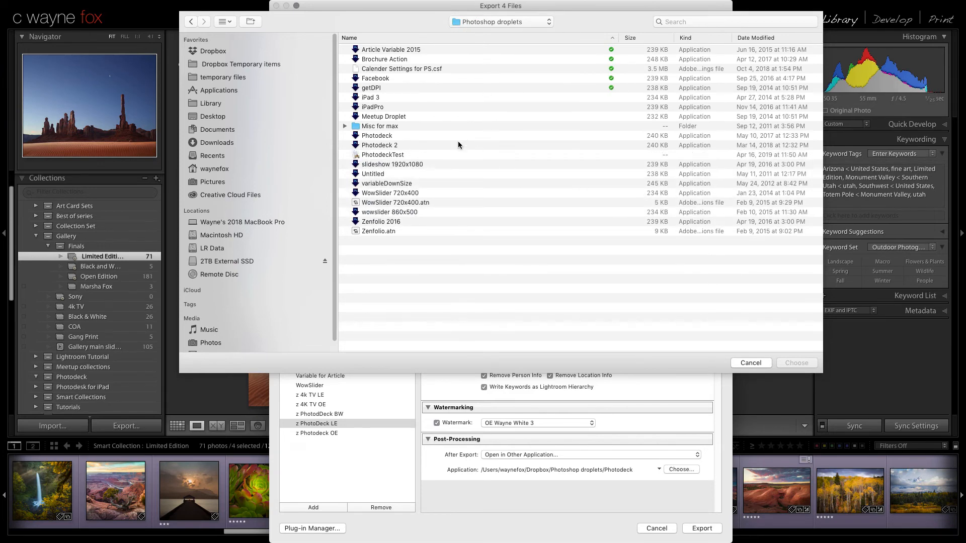
pyautogui.moveTo(363, 159)
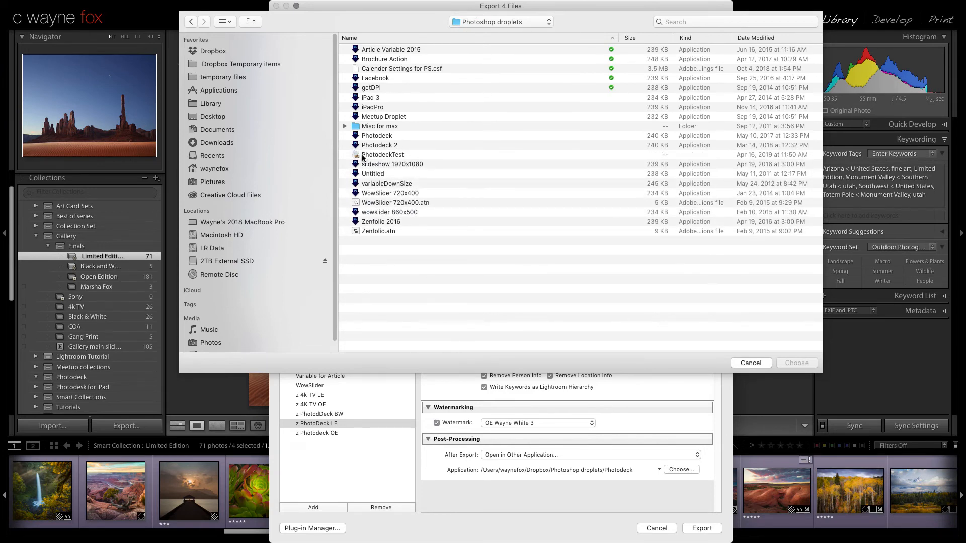
pyautogui.click(382, 155)
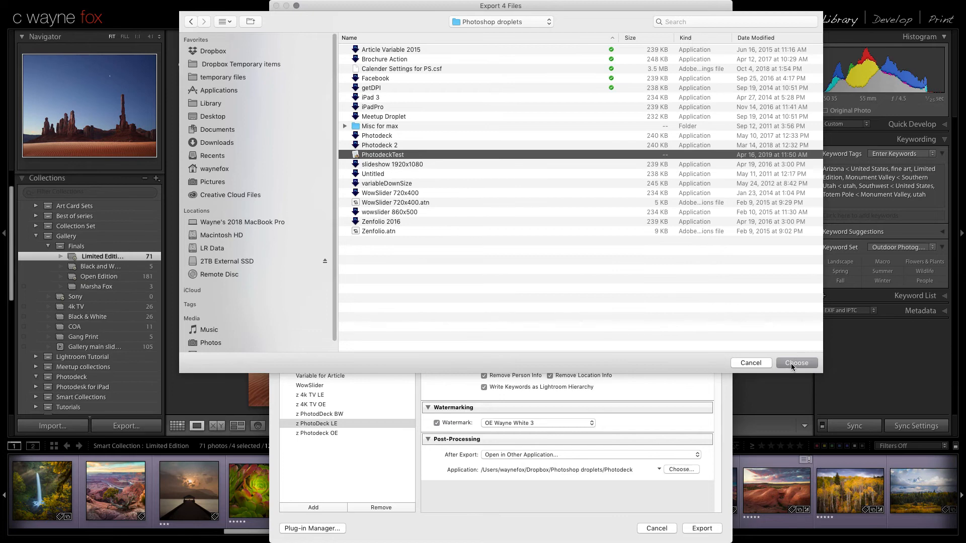
pyautogui.click(796, 363)
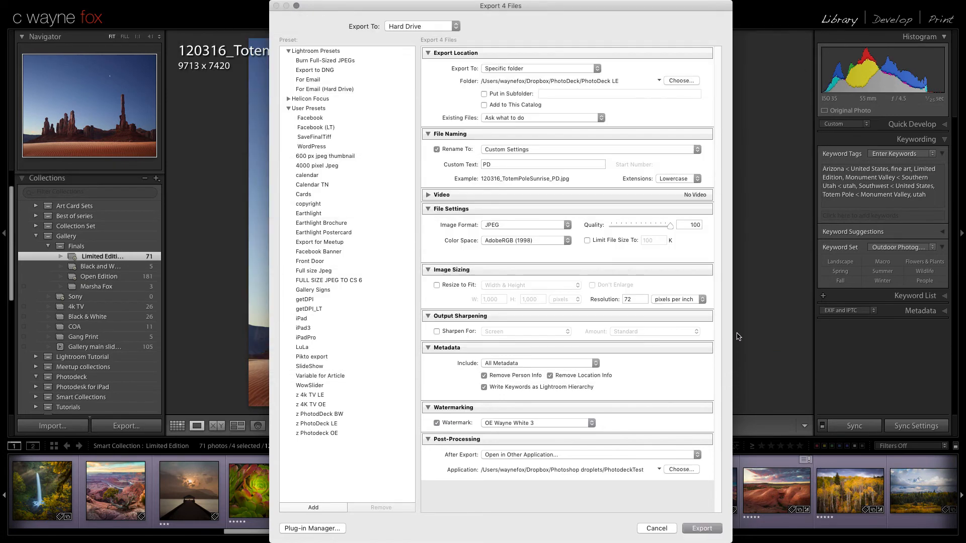
pyautogui.moveTo(642, 489)
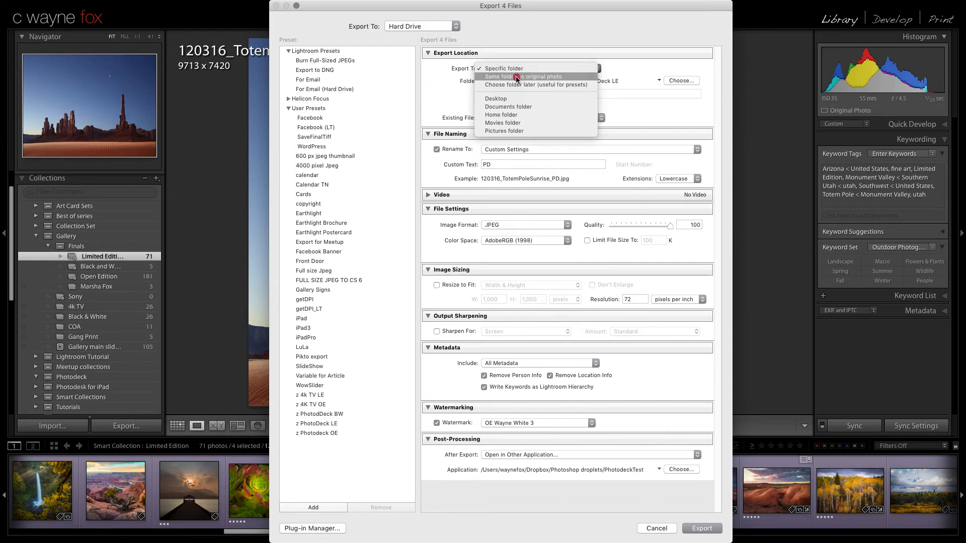
# Export with 'Choose folder later' into a new 'test' folder created inside temporary files.
pyautogui.click(534, 85)
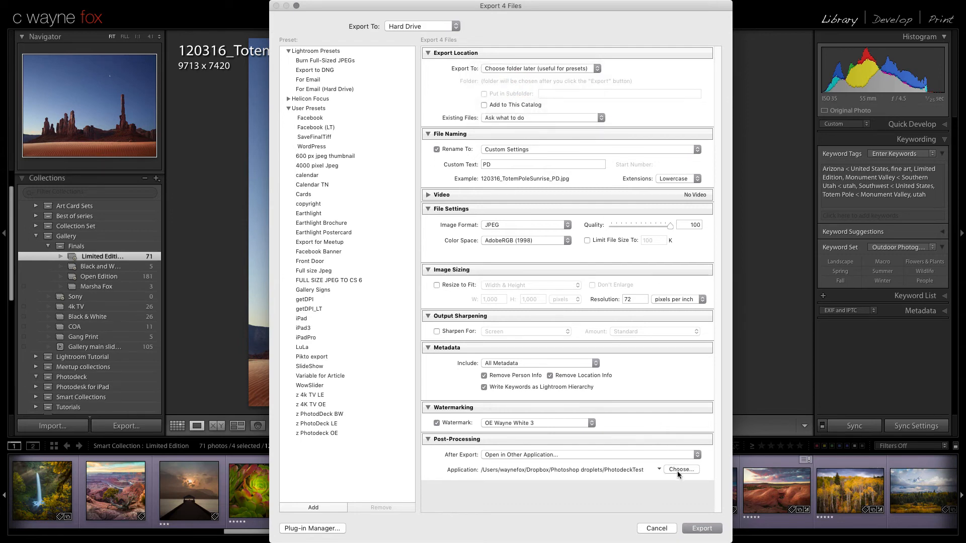
pyautogui.click(681, 470)
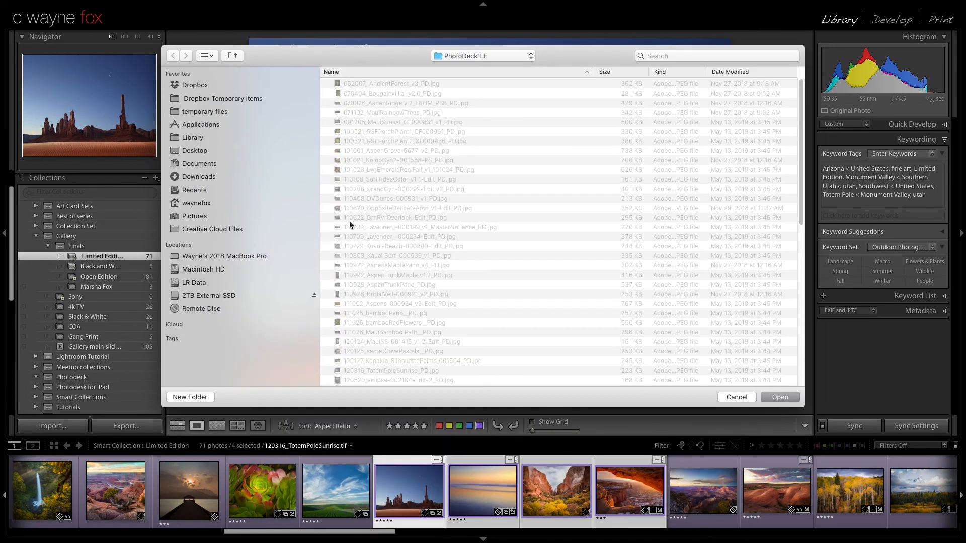
pyautogui.click(204, 110)
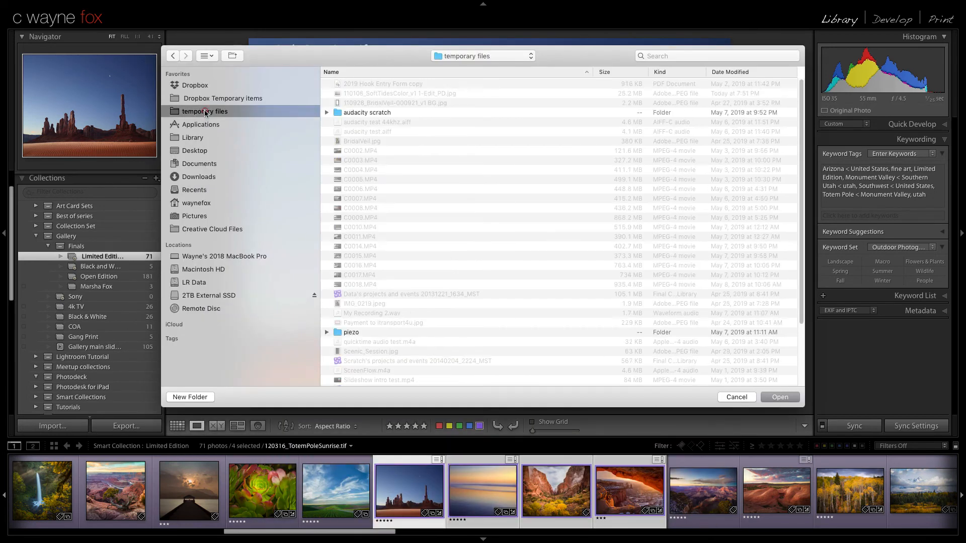
pyautogui.click(190, 396)
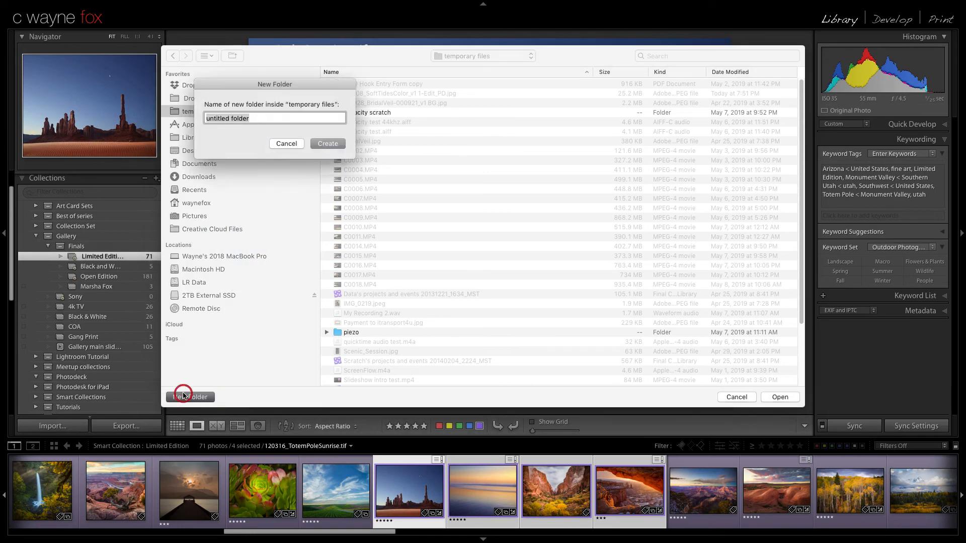
pyautogui.click(327, 144)
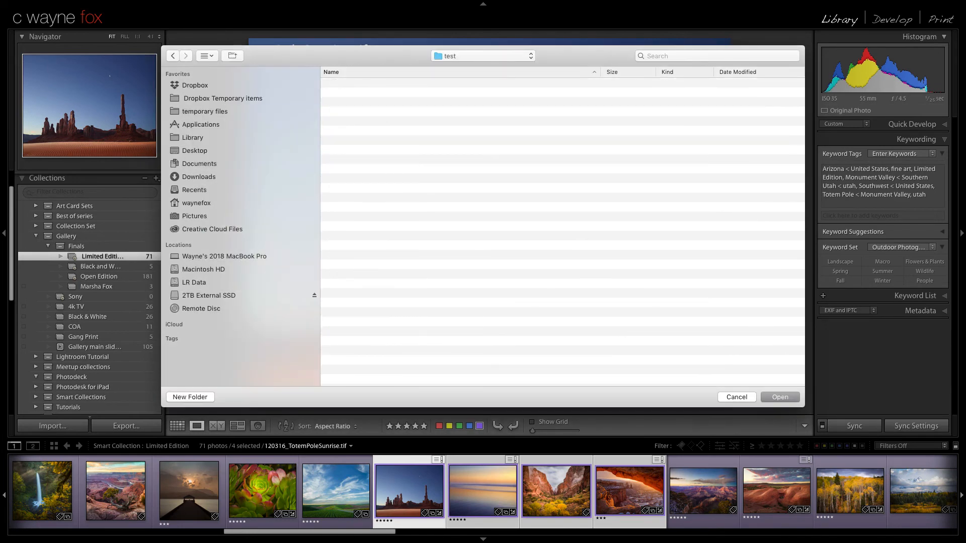
pyautogui.click(779, 396)
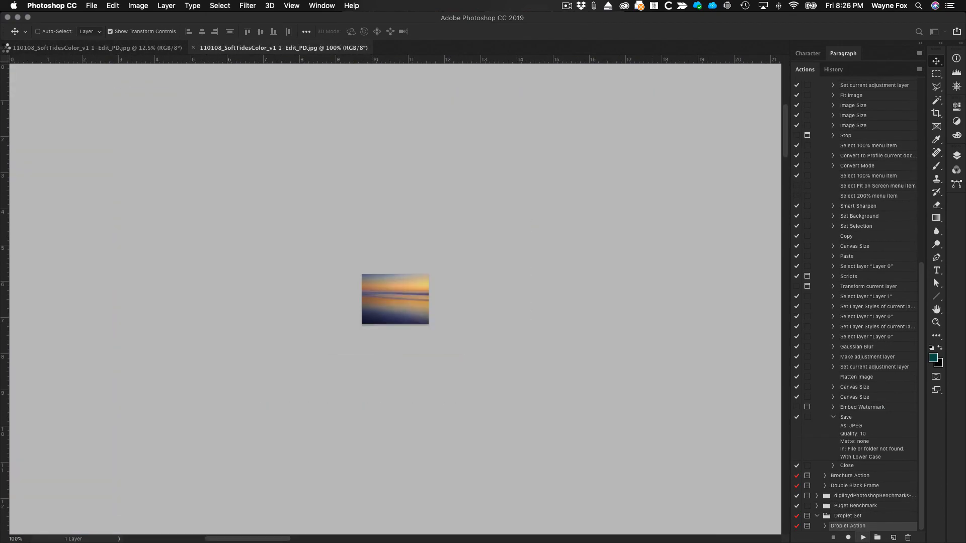
# Let the droplet finish in Photoshop, then view the four exported JPEGs in Finder's test folder.
pyautogui.click(193, 47)
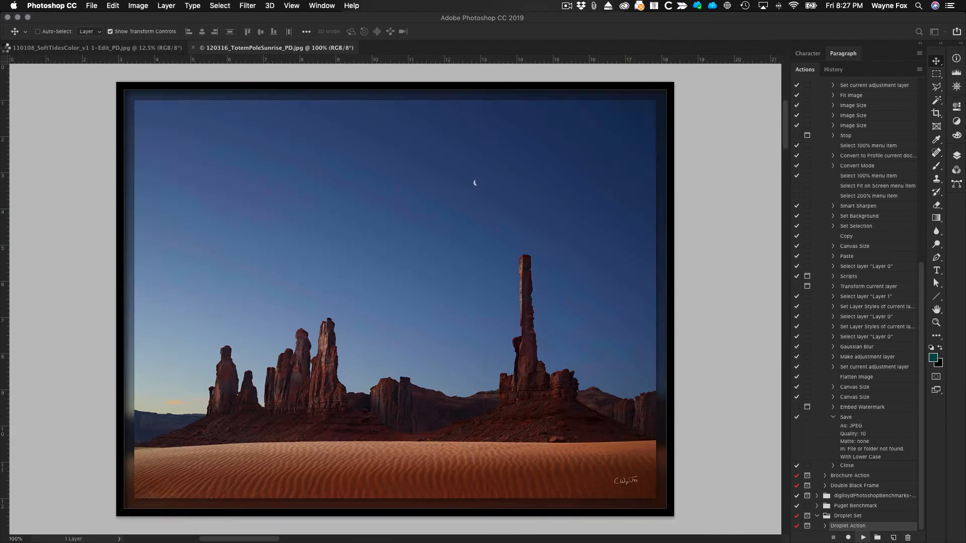
pyautogui.click(276, 47)
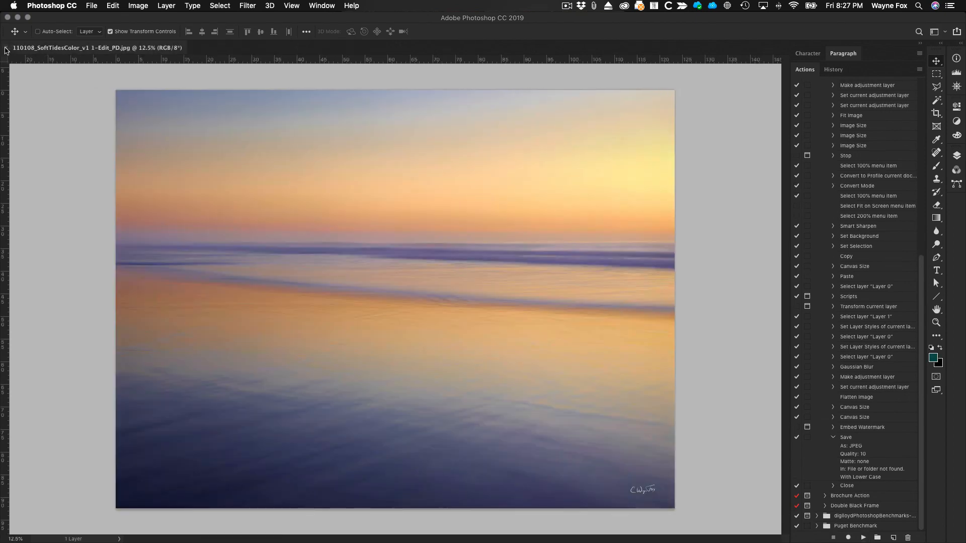
pyautogui.moveTo(68, 47)
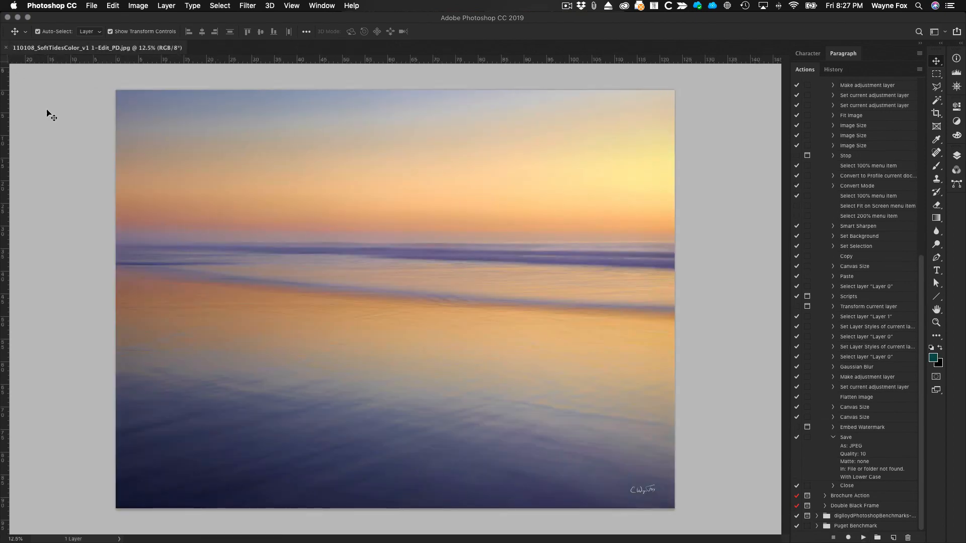
pyautogui.moveTo(270, 258)
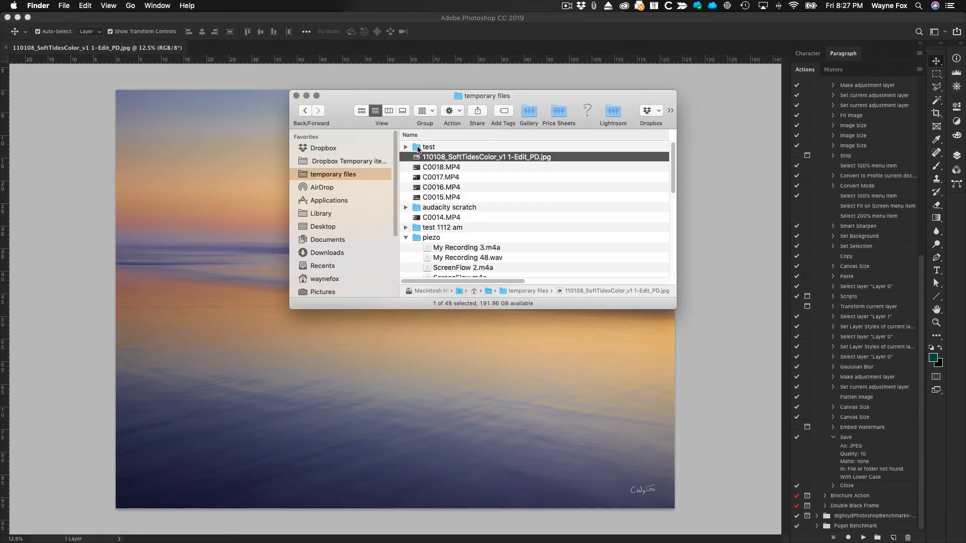
pyautogui.doubleClick(428, 147)
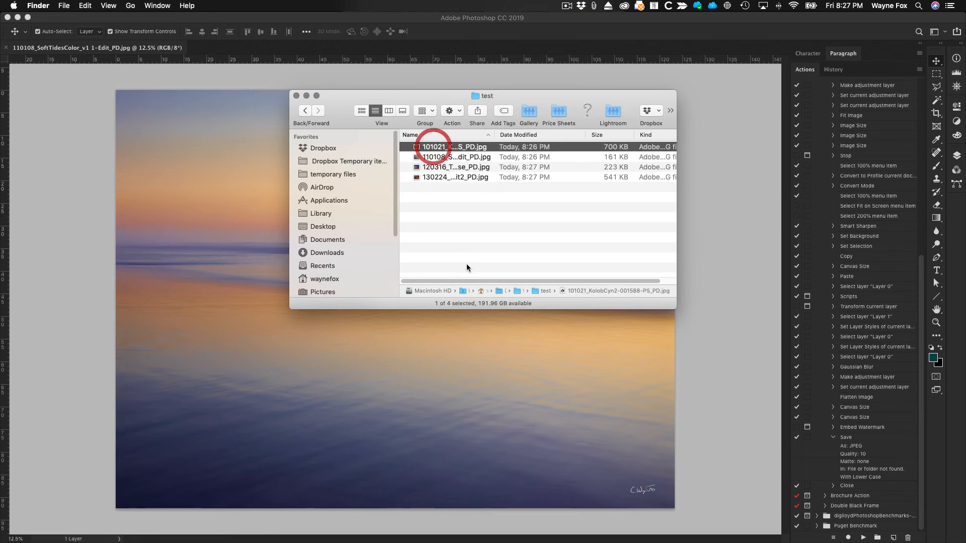